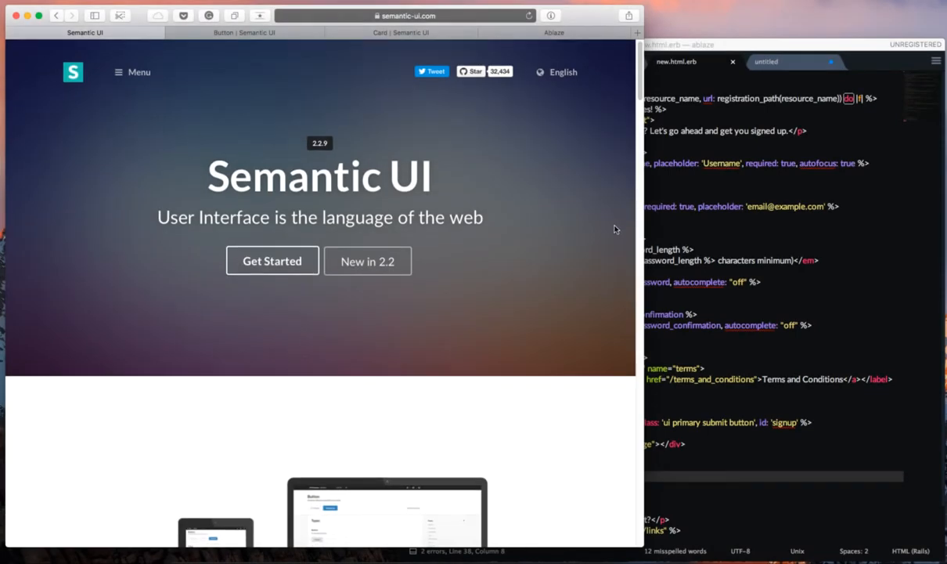
# Scroll through the page and run the avatar jiggle animation demo
pyautogui.scroll(-3)
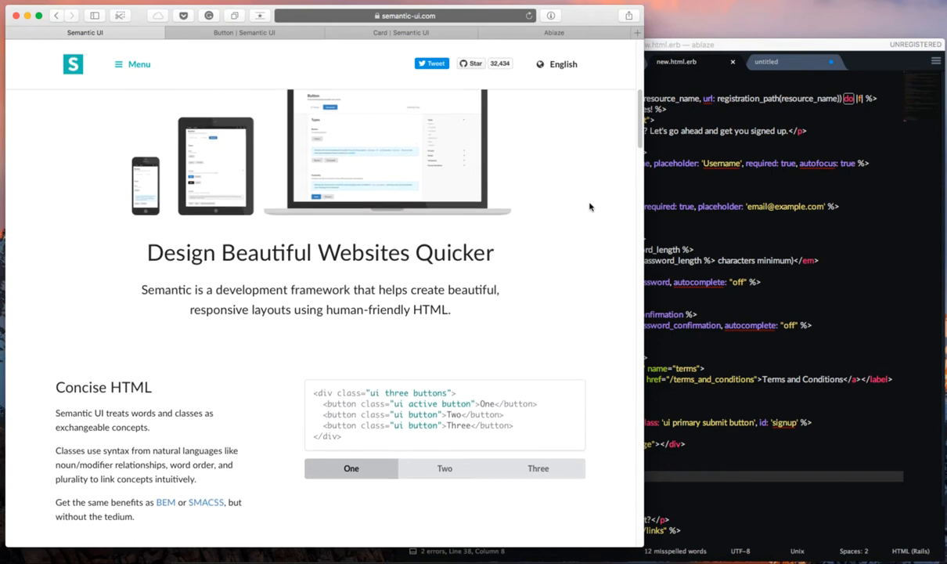
pyautogui.scroll(-3)
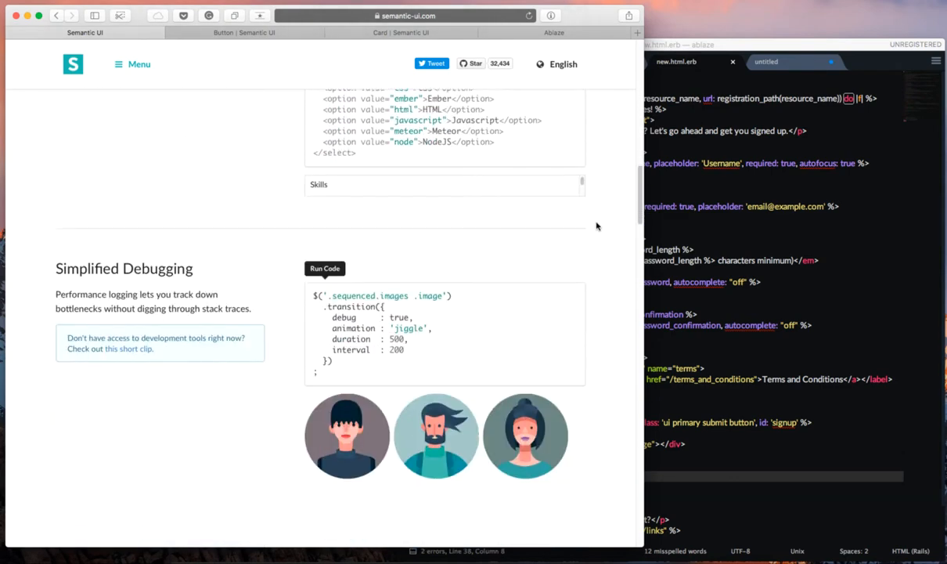
pyautogui.scroll(-3)
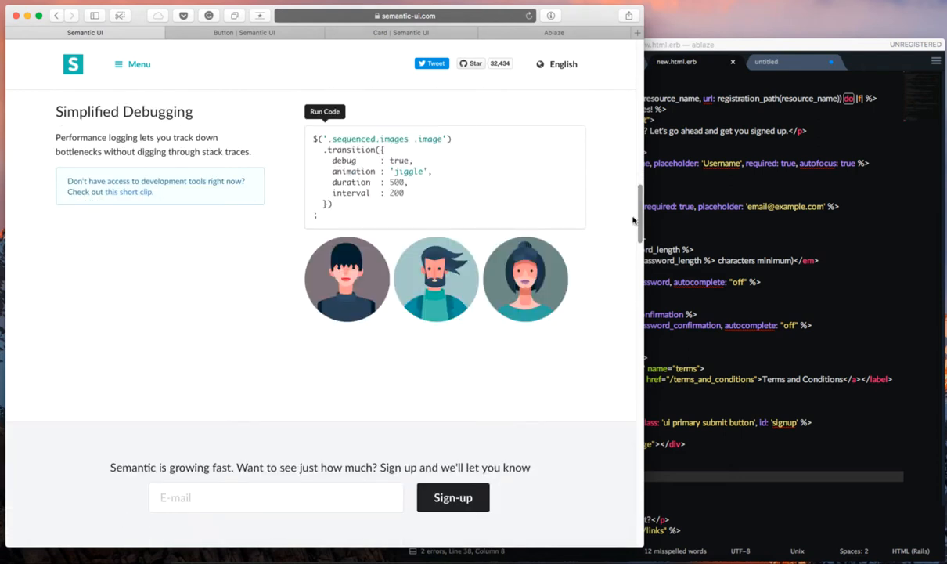
pyautogui.click(324, 110)
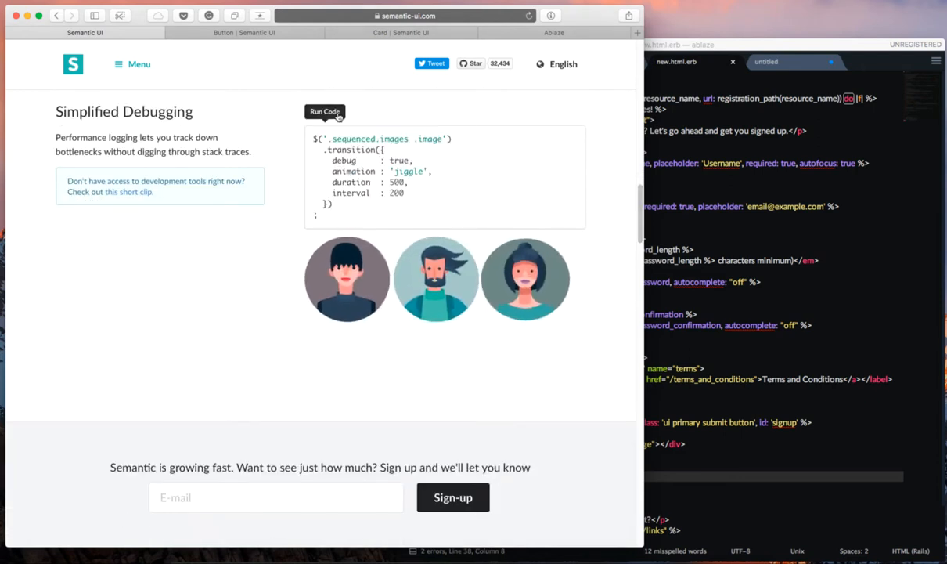
pyautogui.scroll(-3)
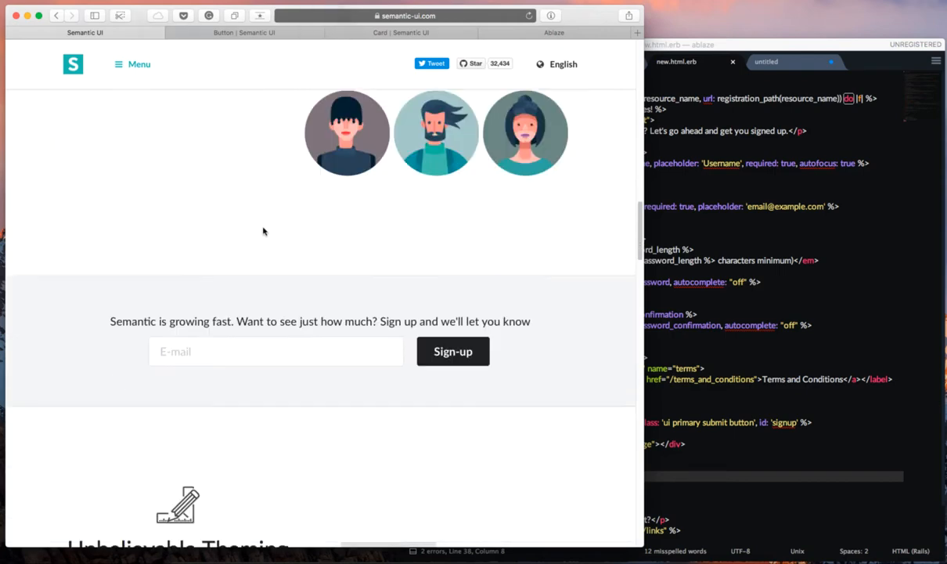
pyautogui.scroll(-3)
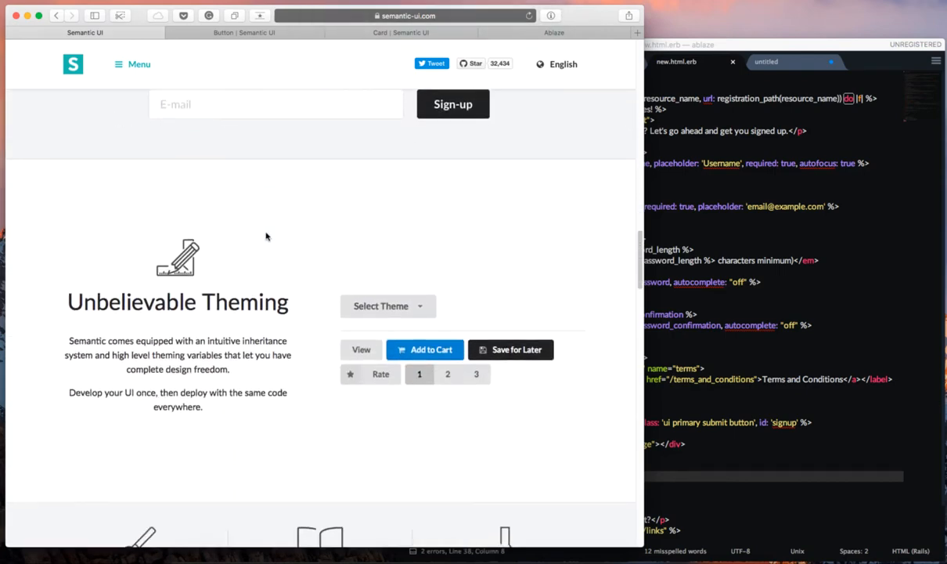
pyautogui.scroll(-3)
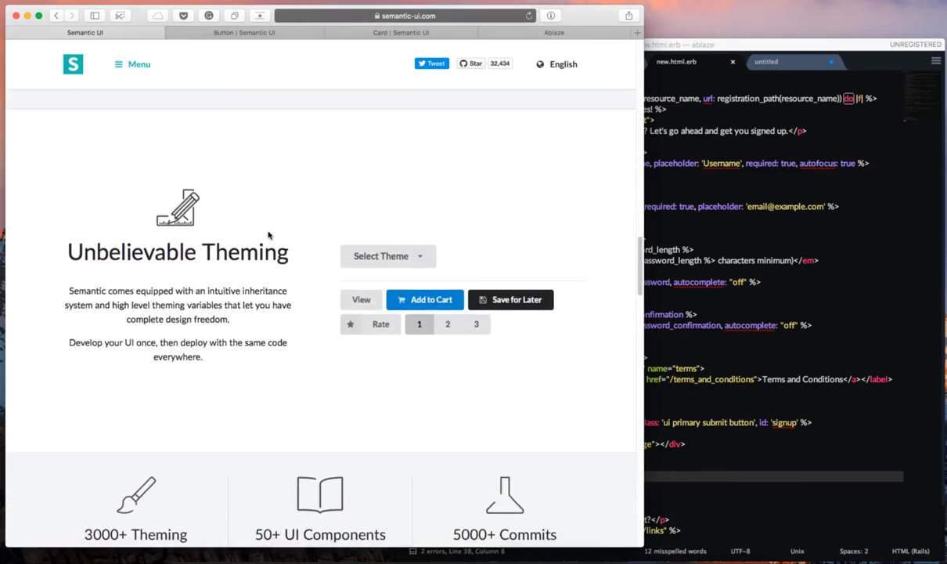
pyautogui.scroll(-3)
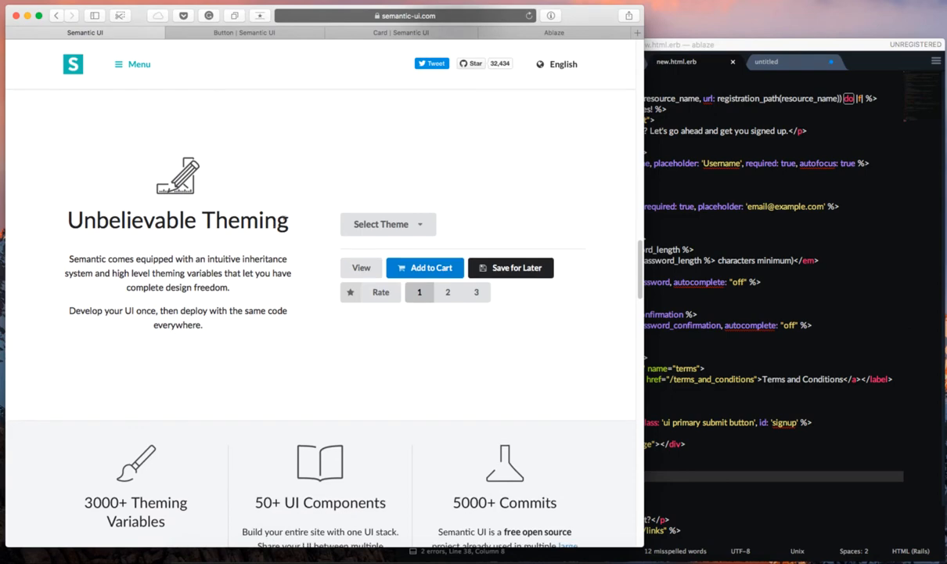
pyautogui.scroll(-3)
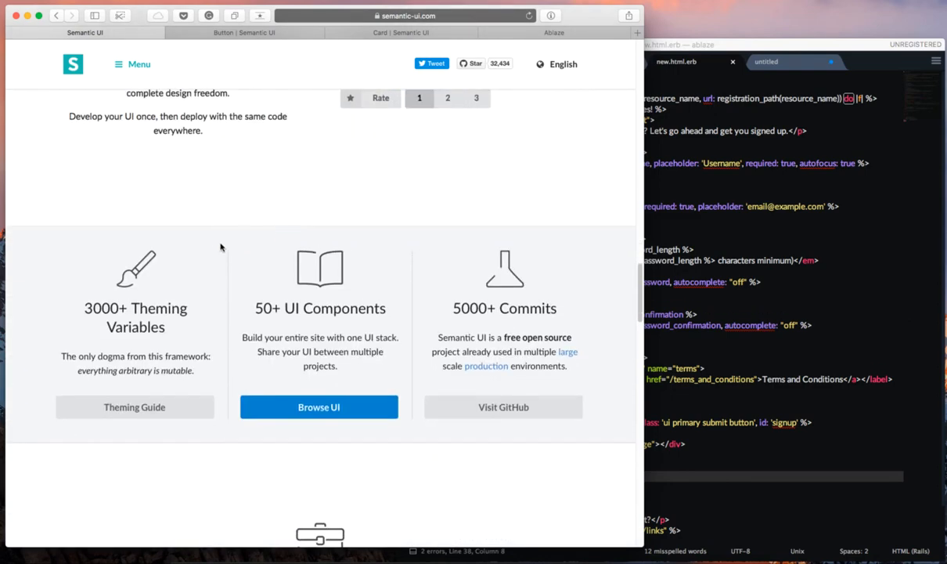
pyautogui.scroll(-3)
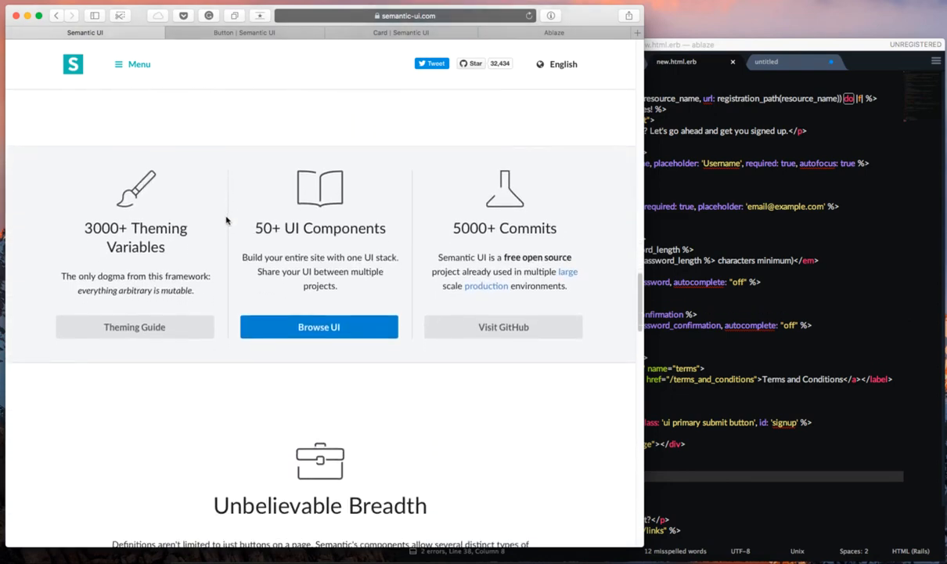
pyautogui.scroll(-3)
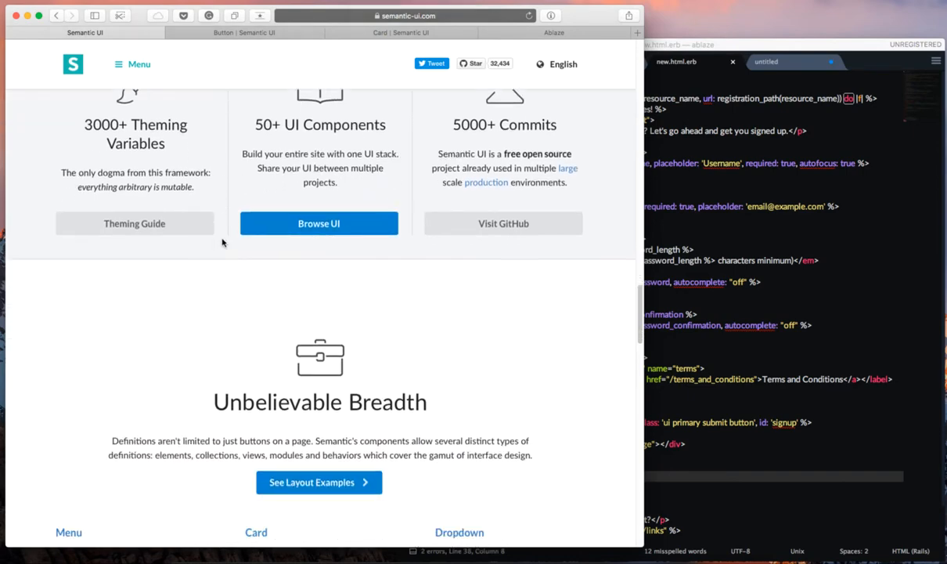
pyautogui.scroll(-3)
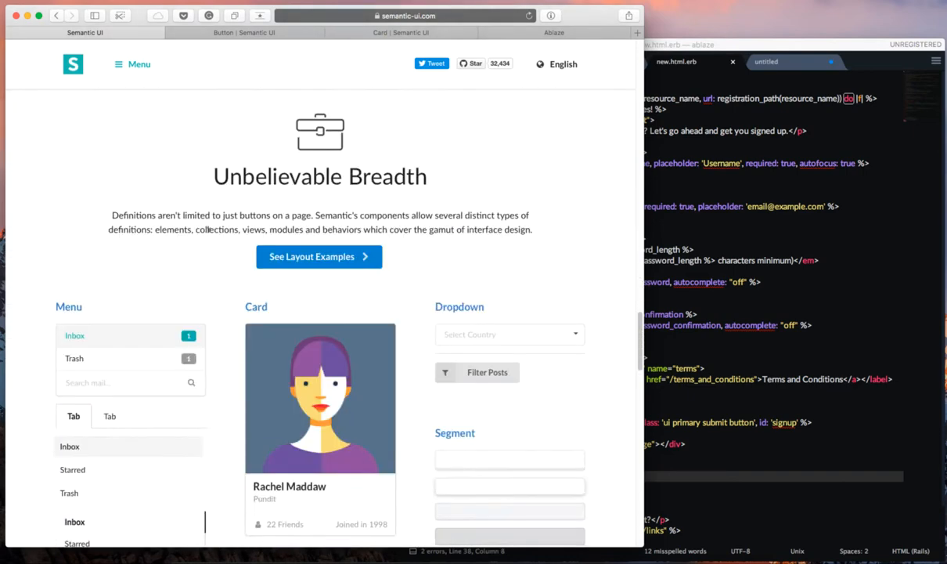
pyautogui.scroll(-3)
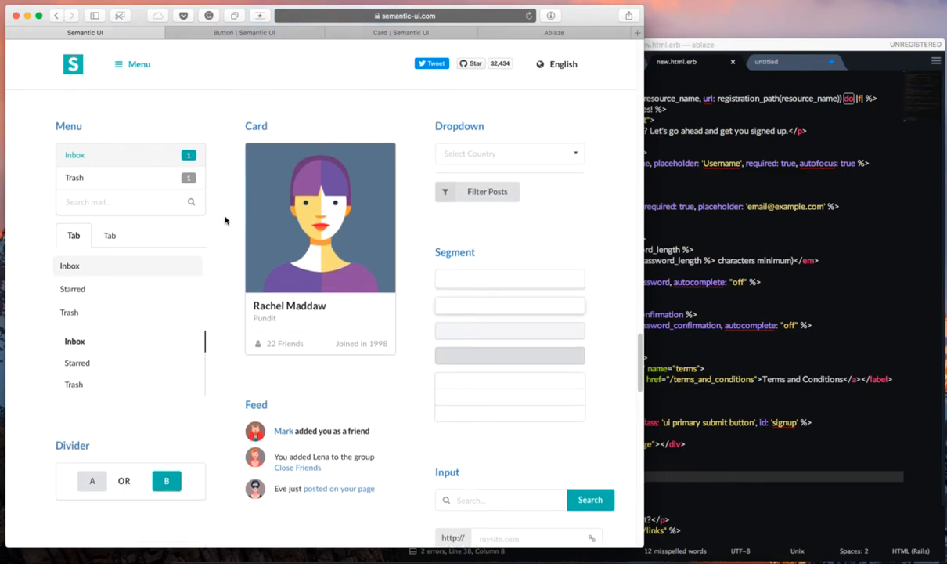
pyautogui.moveTo(360, 344)
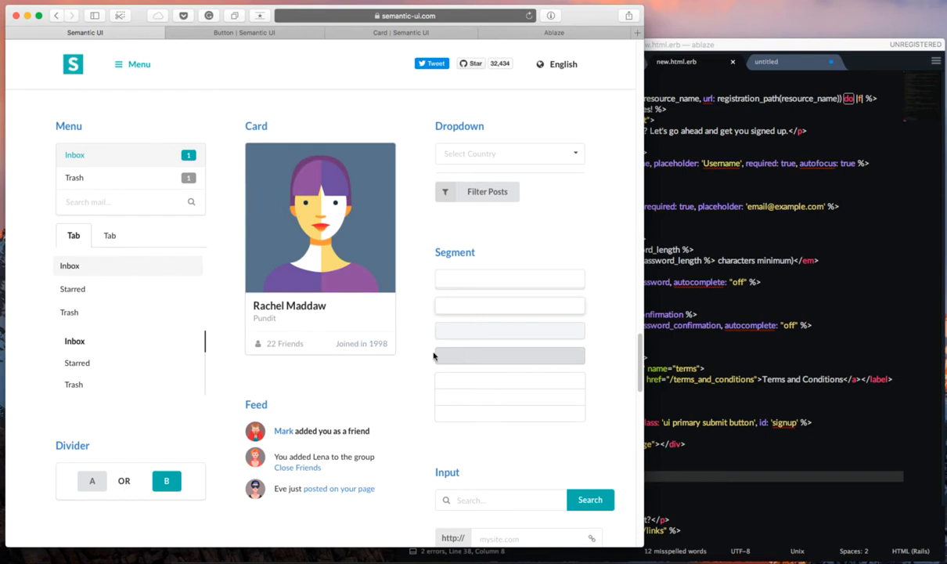
pyautogui.moveTo(405, 353)
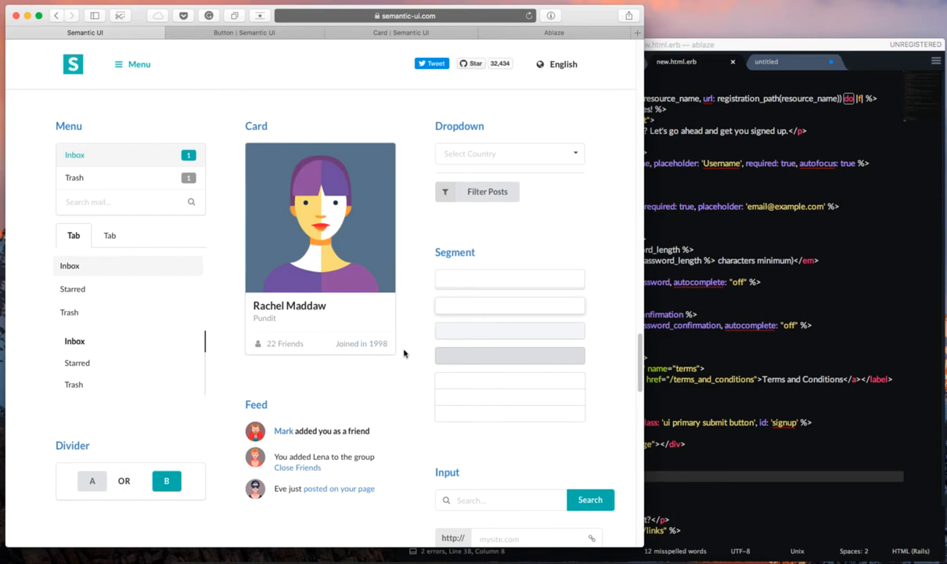
# Scroll back up and start typing 'T' into the Username field
pyautogui.scroll(-3)
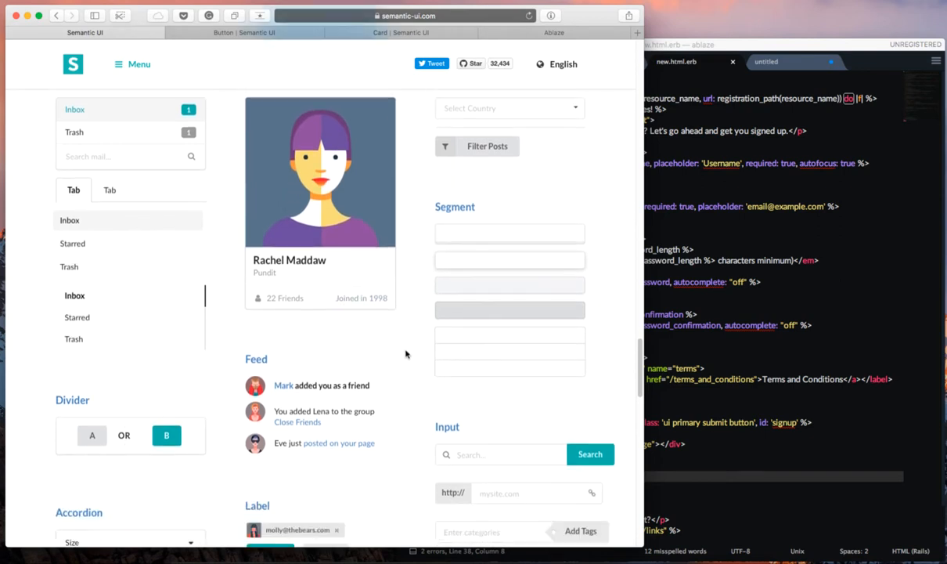
pyautogui.scroll(-3)
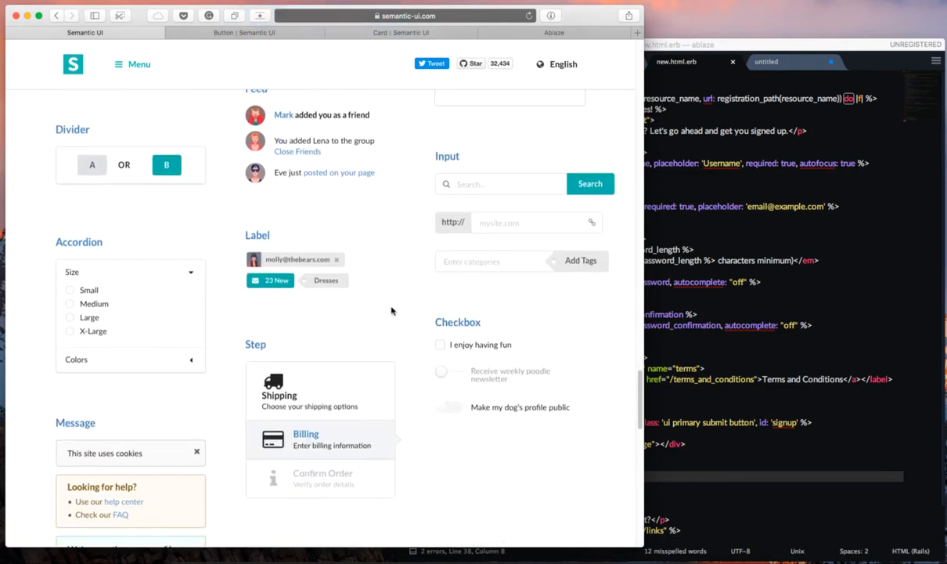
pyautogui.scroll(-3)
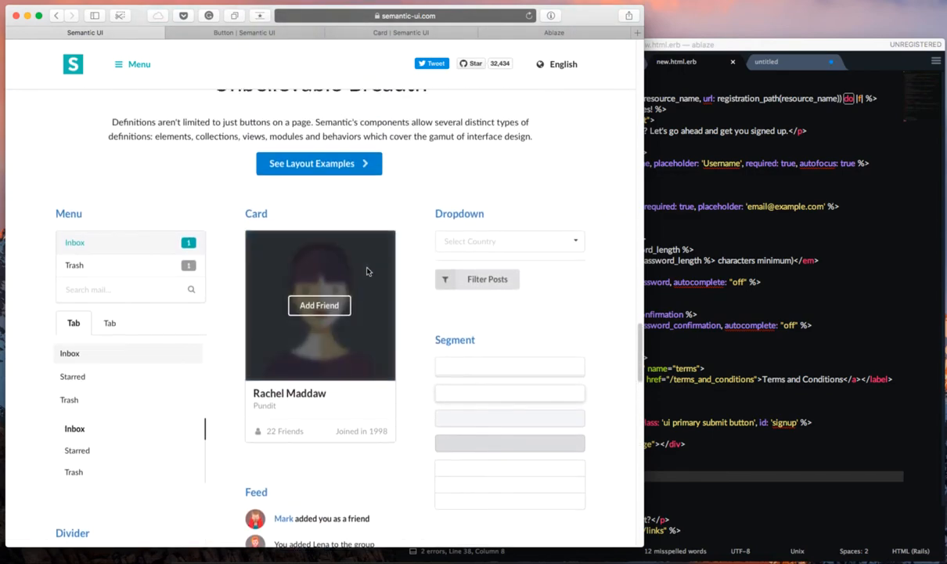
pyautogui.scroll(3)
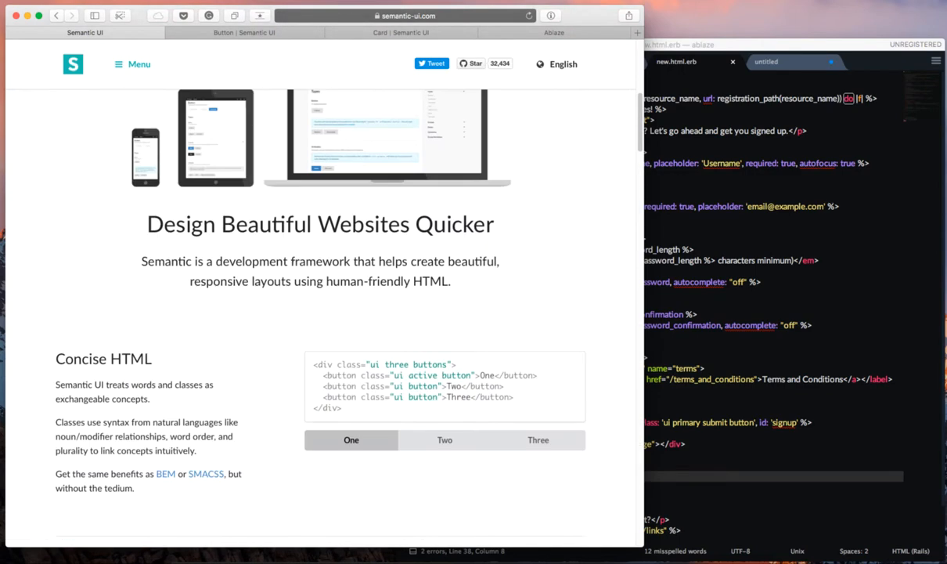
pyautogui.click(554, 33)
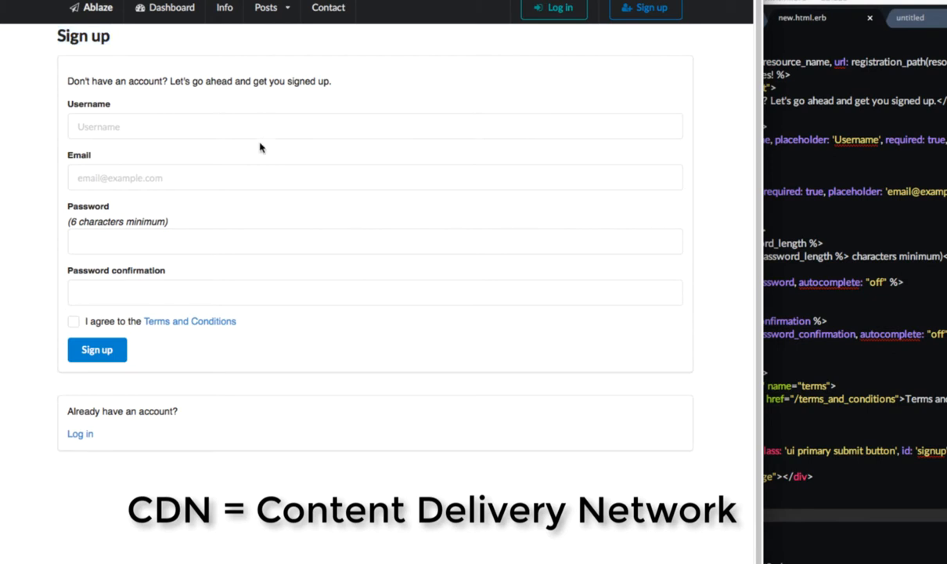
pyautogui.moveTo(155, 144)
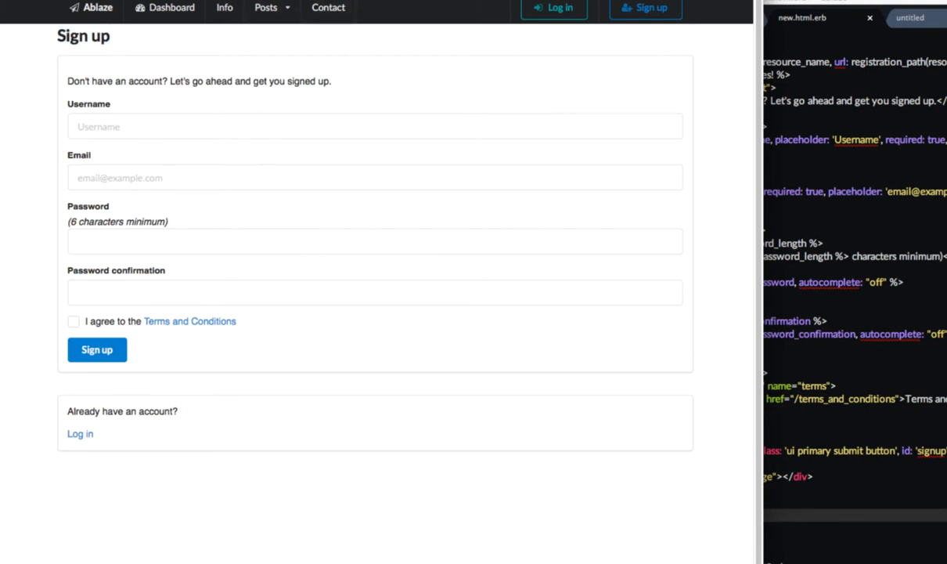
pyautogui.click(375, 126)
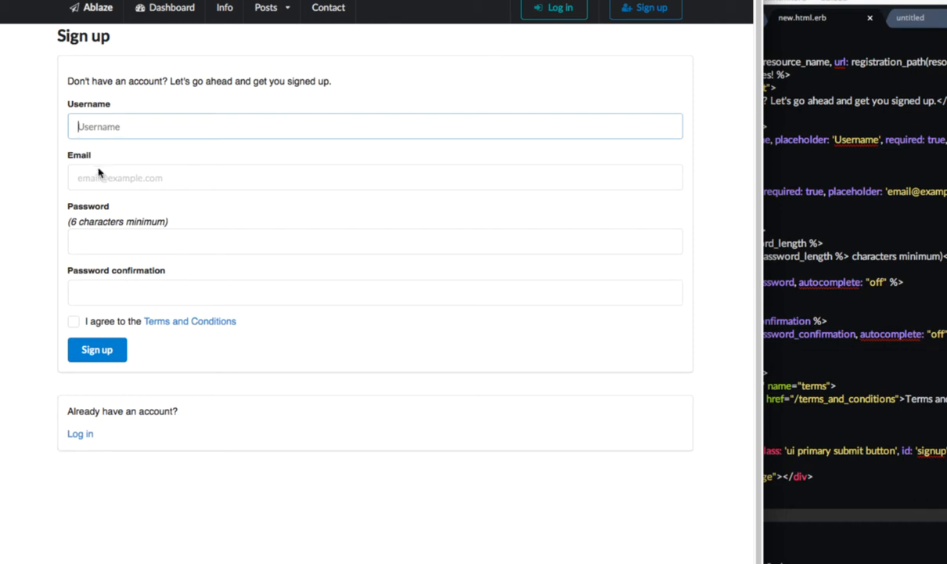
pyautogui.write('T')
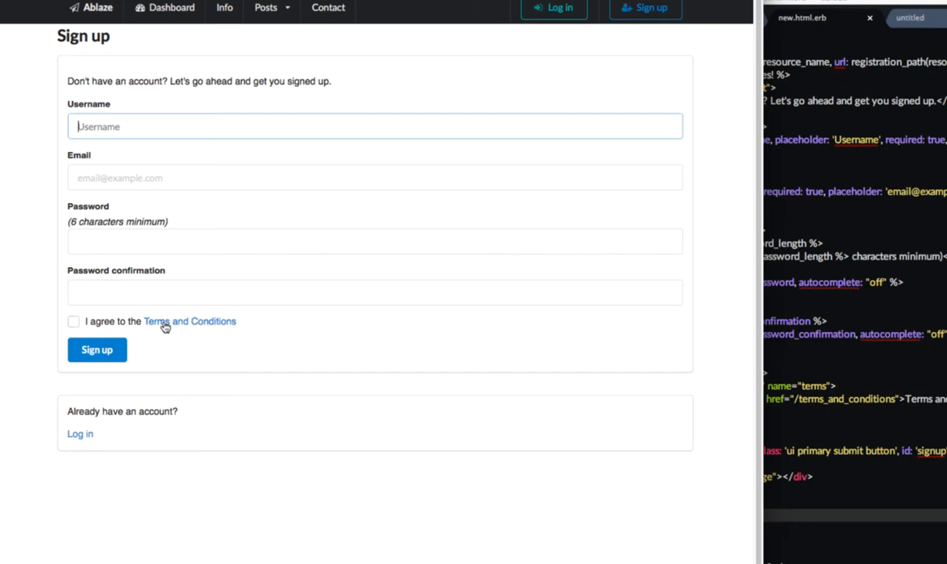
# Visit the Terms and log-in pages, then place the cursor in the sign-up form code
pyautogui.click(189, 321)
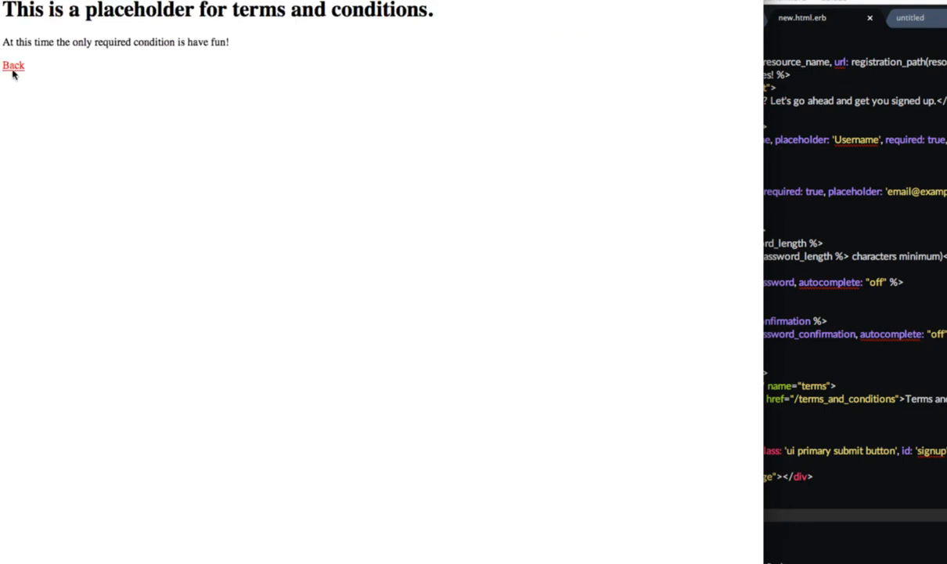
pyautogui.click(13, 65)
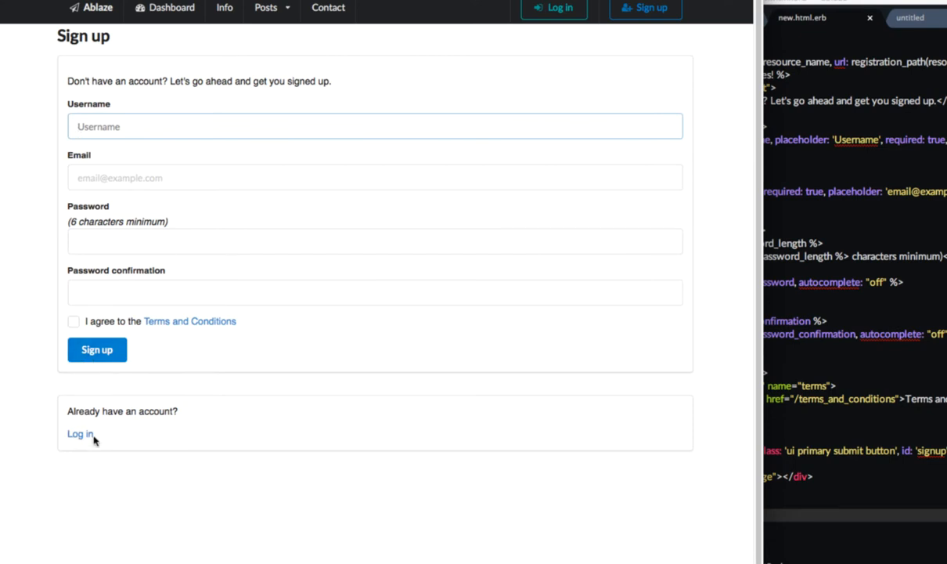
pyautogui.moveTo(554, 10)
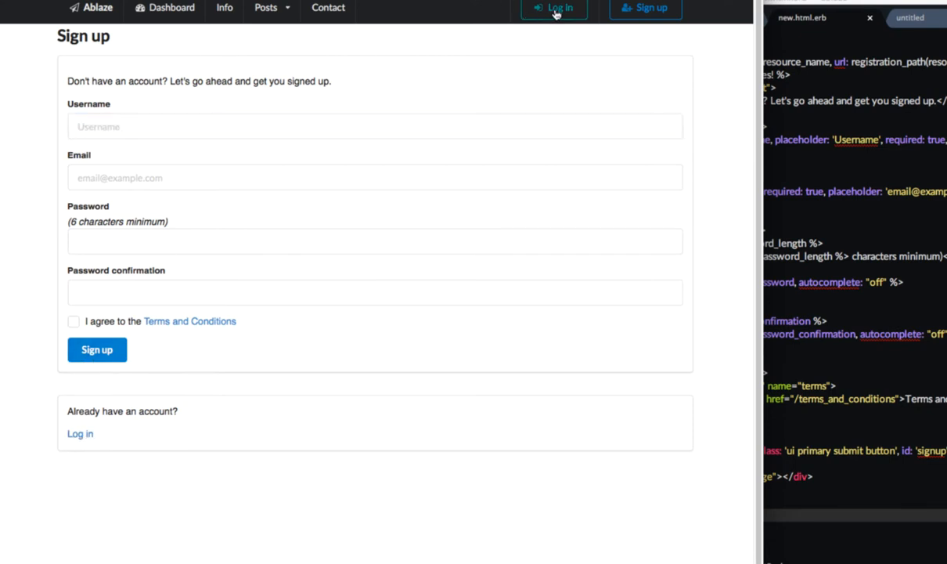
pyautogui.click(554, 9)
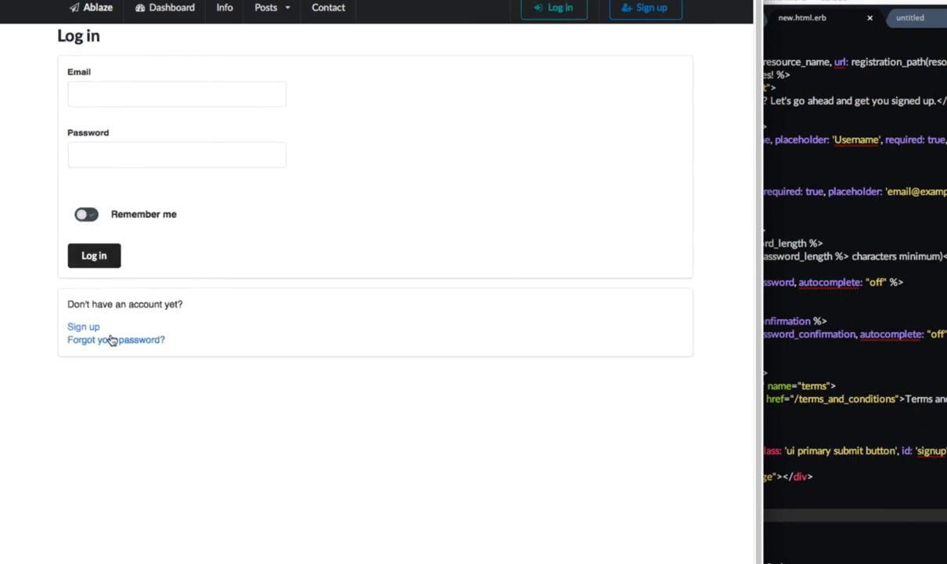
pyautogui.click(83, 327)
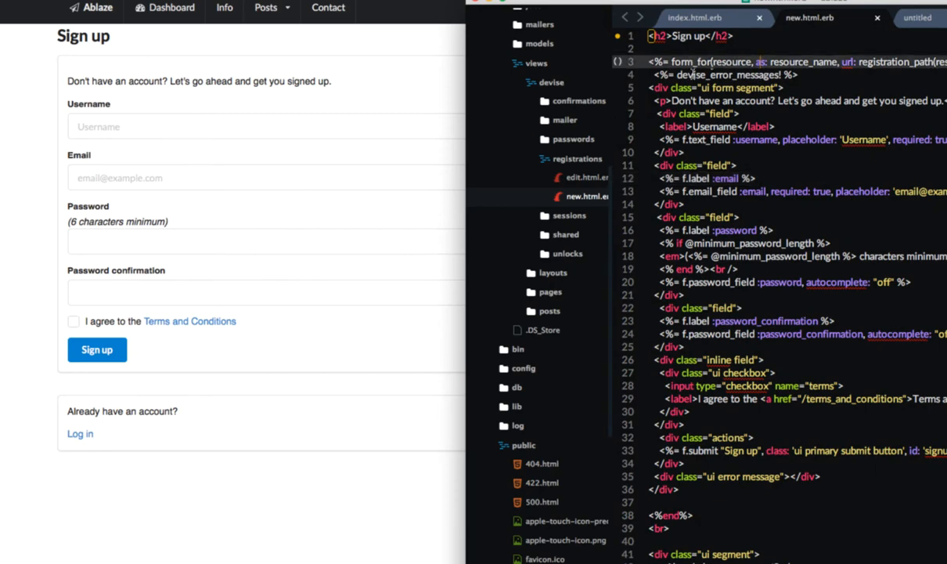
pyautogui.click(683, 346)
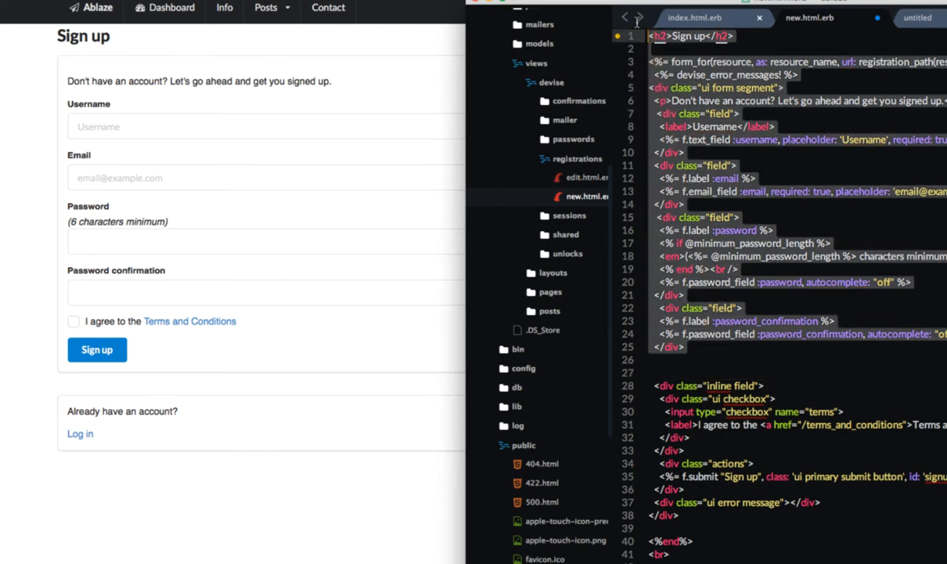
pyautogui.scroll(-3)
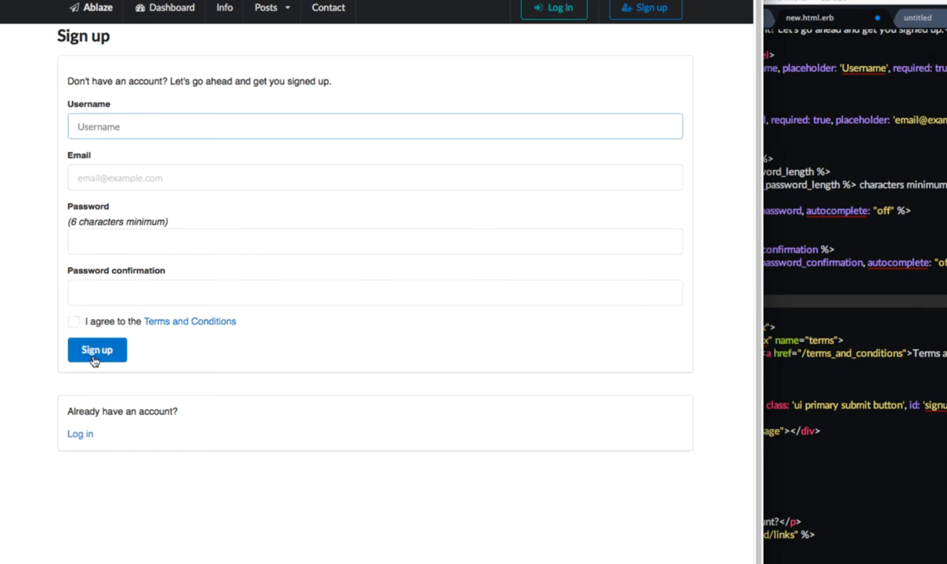
pyautogui.moveTo(186, 347)
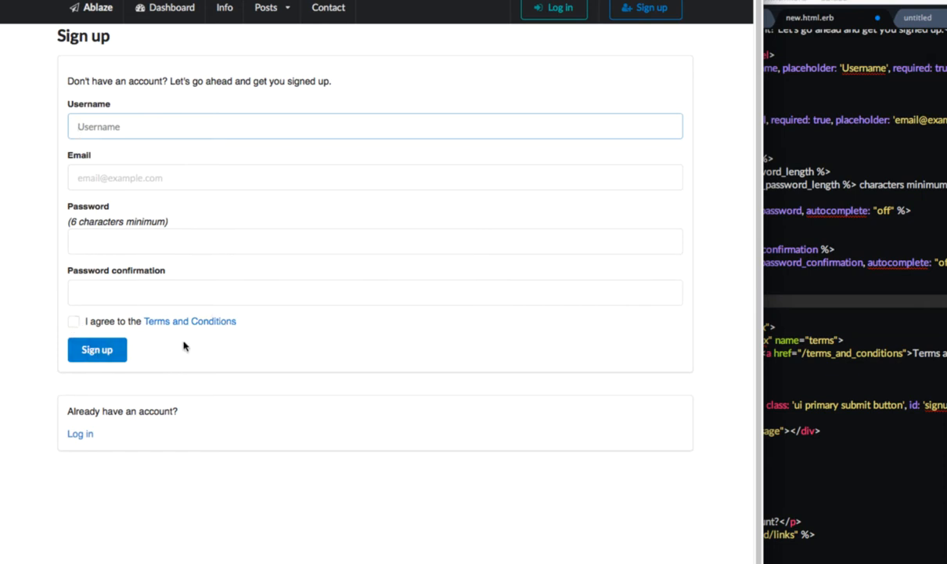
pyautogui.click(73, 321)
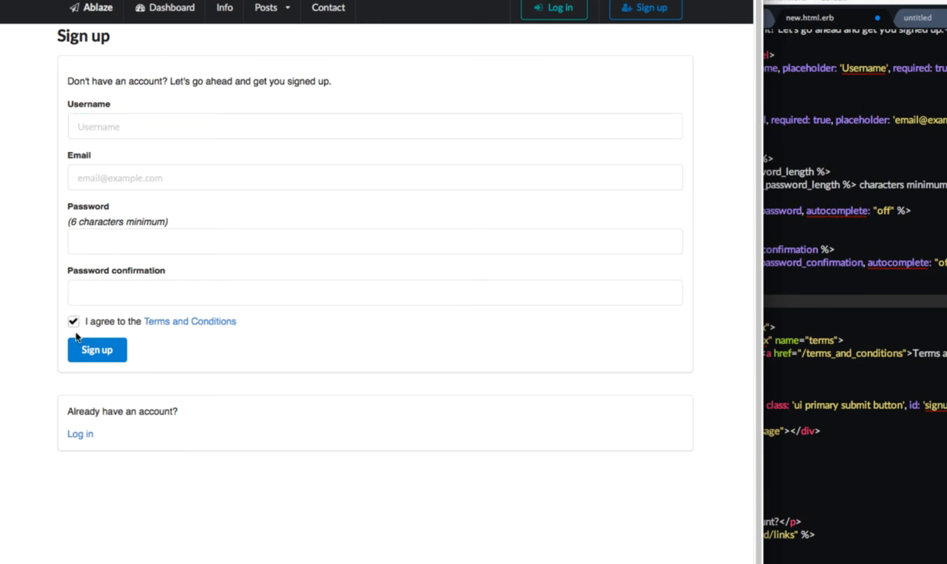
pyautogui.moveTo(180, 327)
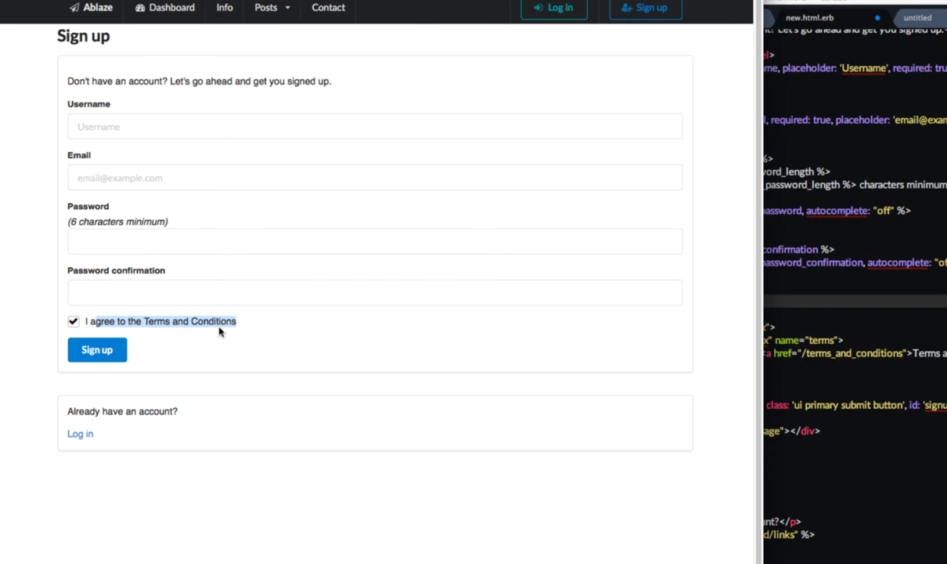
pyautogui.click(72, 321)
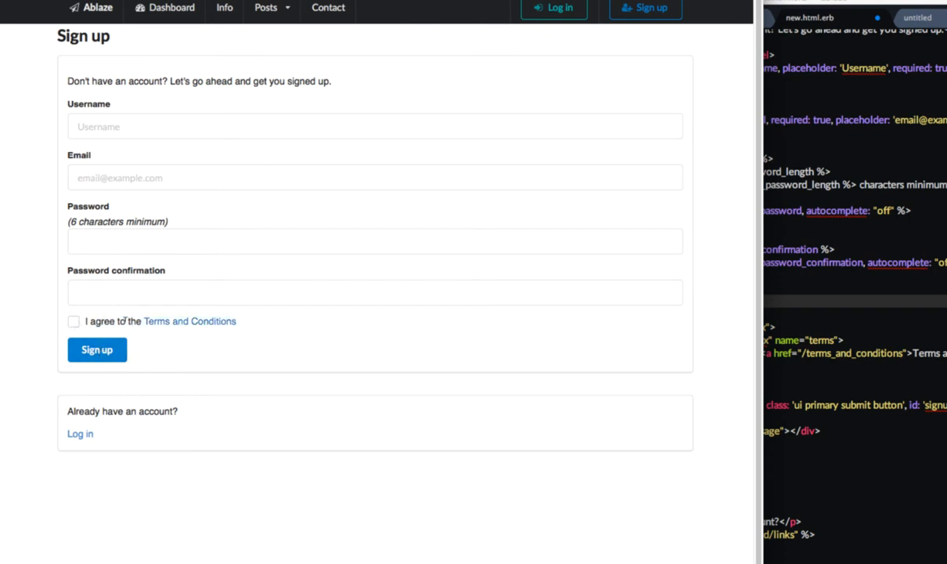
pyautogui.click(74, 321)
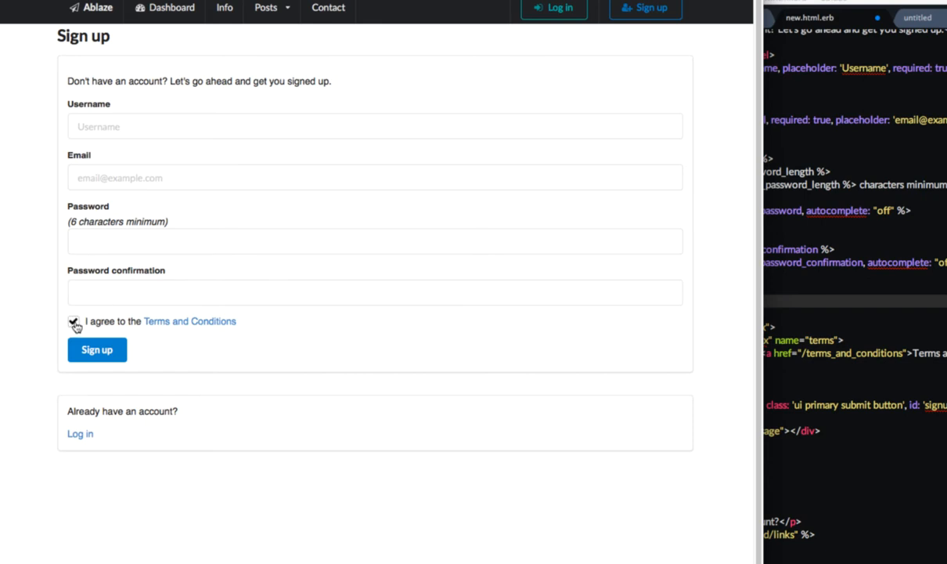
pyautogui.click(74, 321)
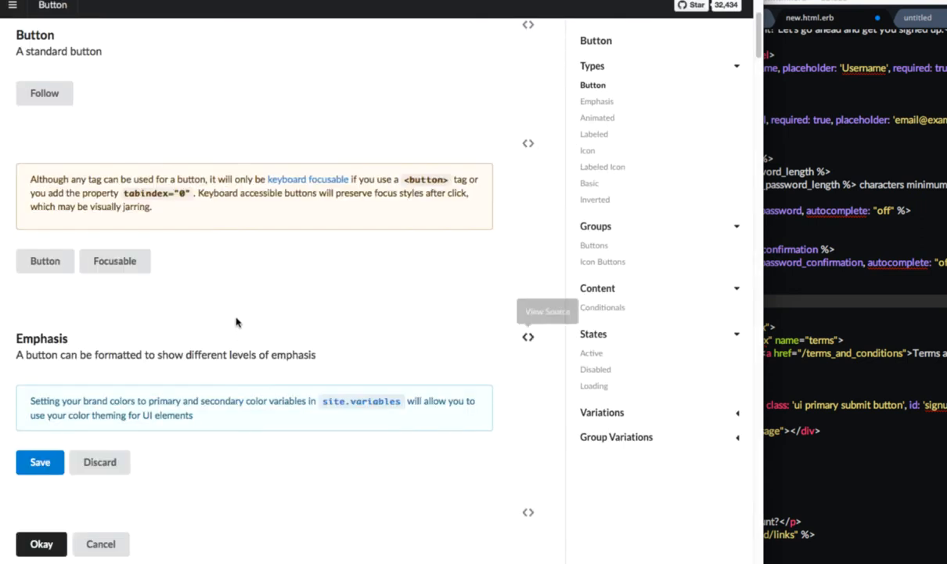
pyautogui.moveTo(595, 350)
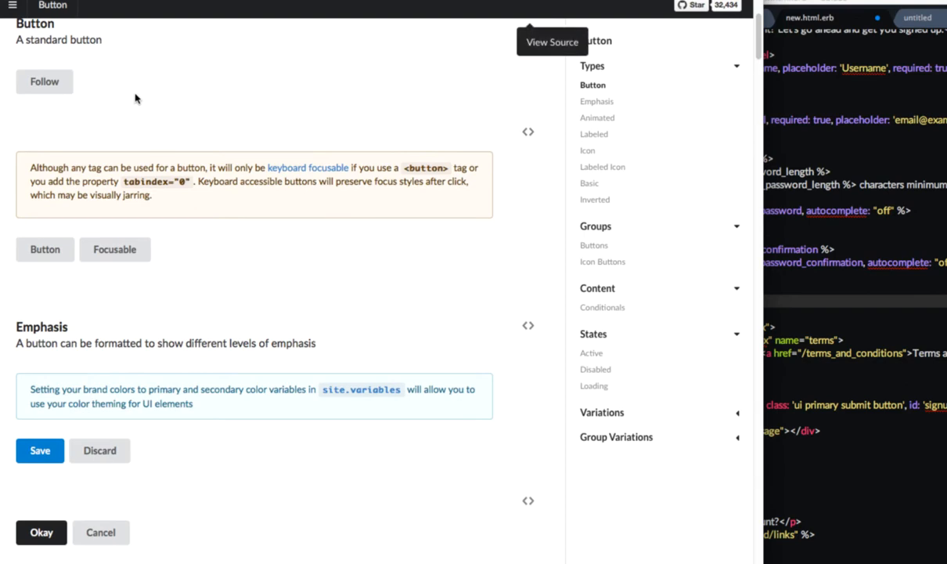
pyautogui.scroll(-3)
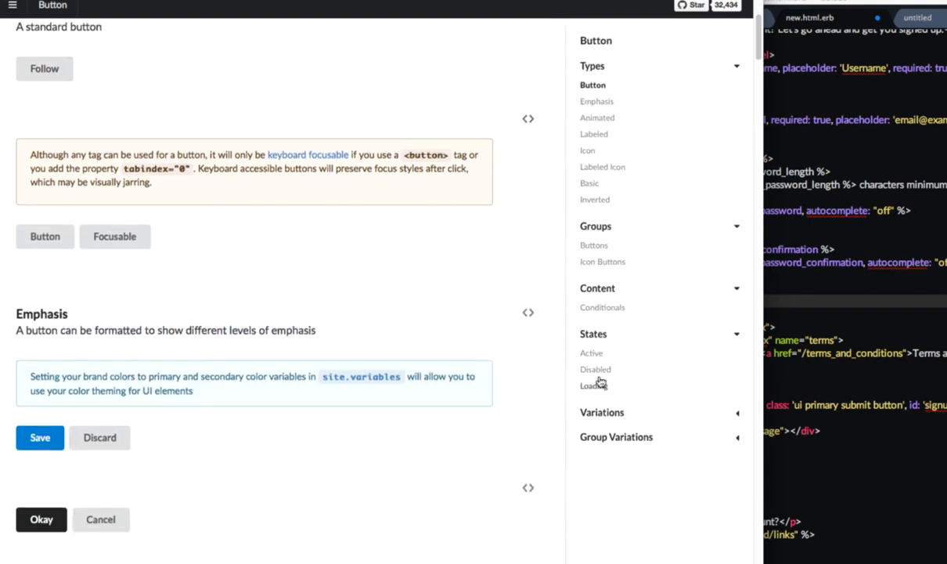
pyautogui.scroll(-3)
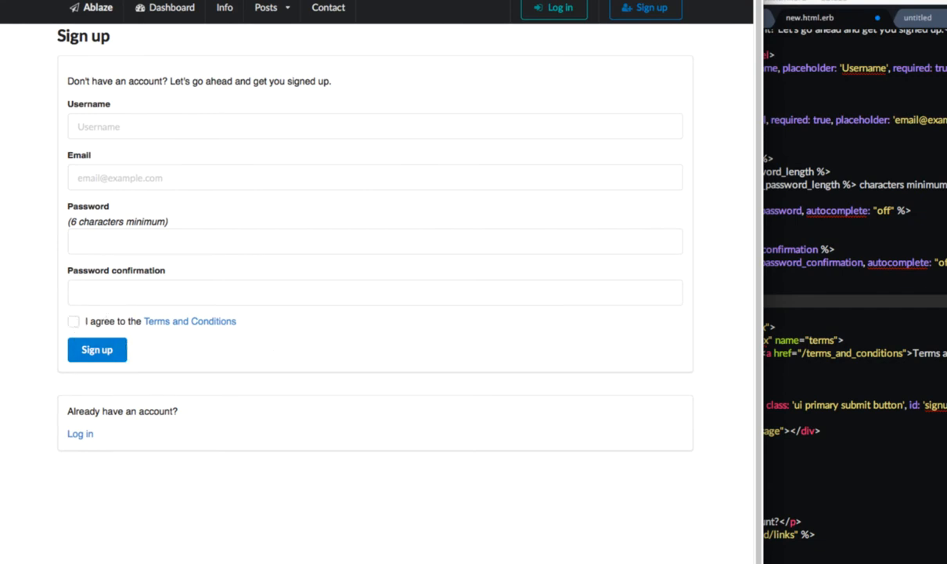
# Switch to new.html.erb and scroll down to the f.submit button on line 35
pyautogui.click(74, 321)
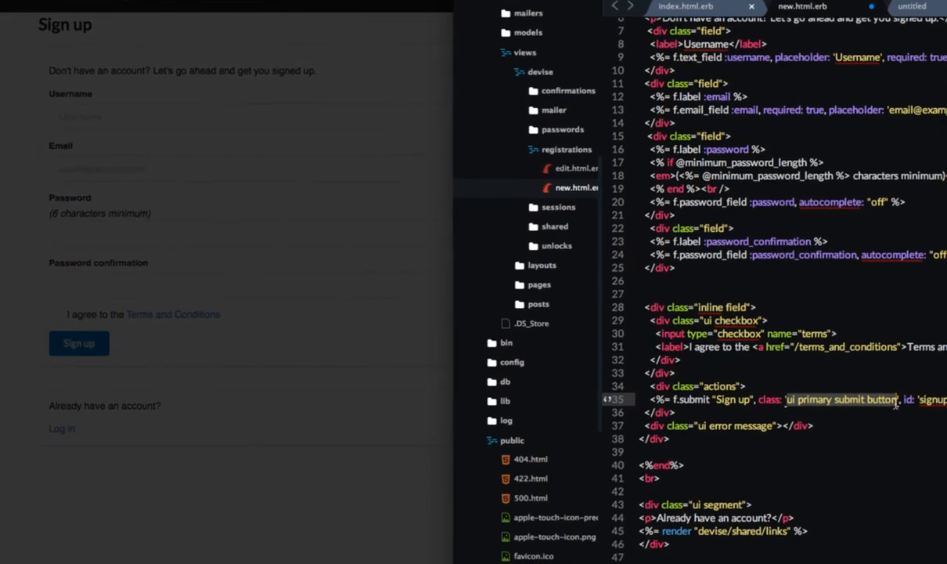
pyautogui.scroll(-3)
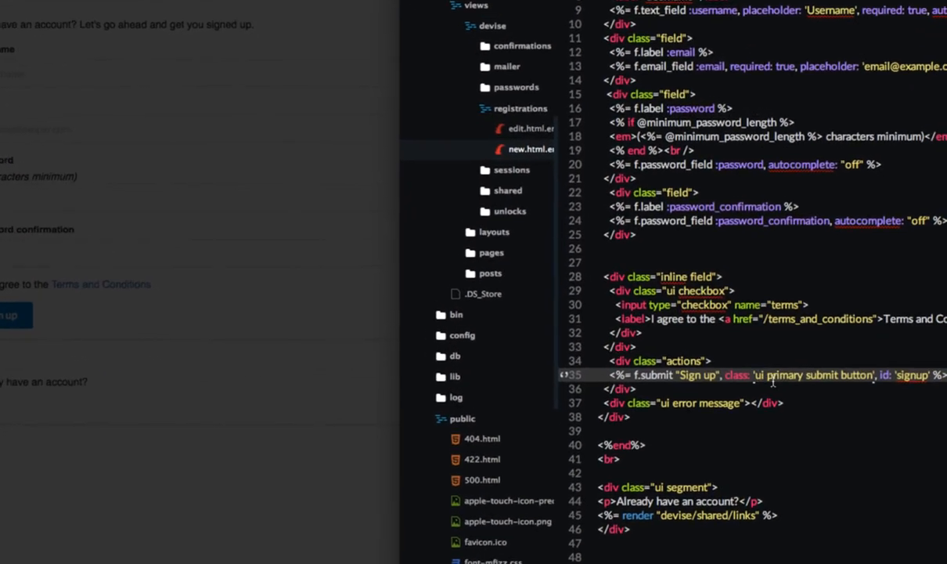
pyautogui.scroll(-3)
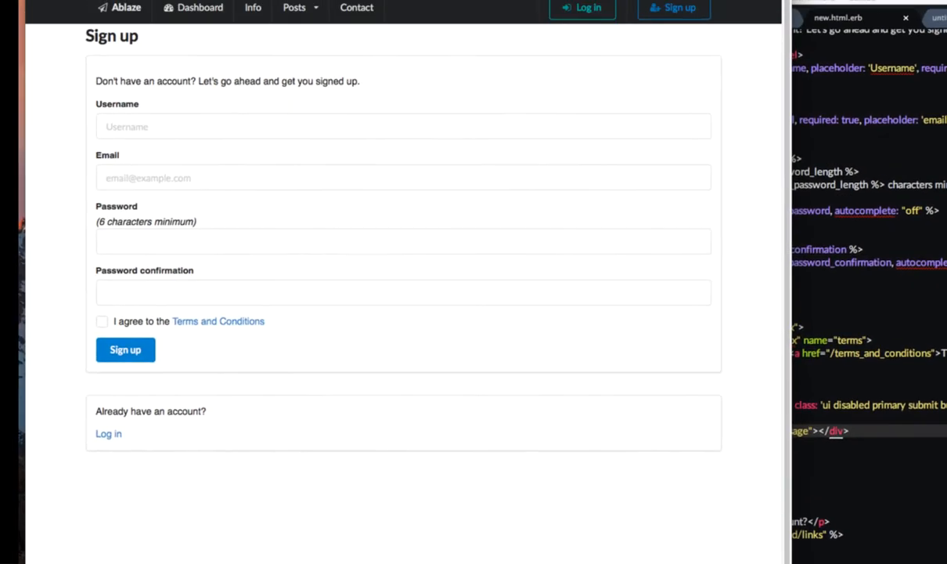
# Reload the sign-up page and toggle the Terms checkbox; Sign up stays disabled
pyautogui.click(403, 292)
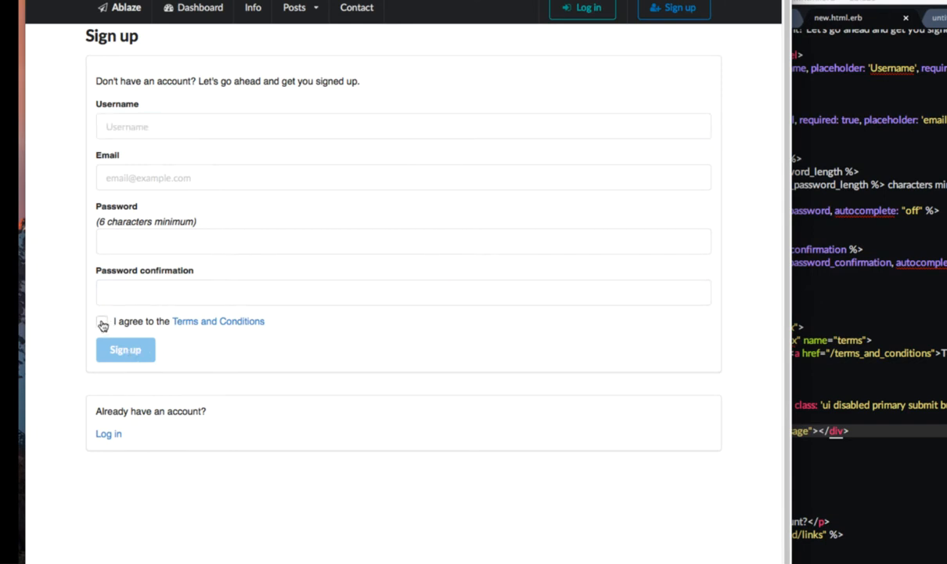
pyautogui.click(102, 322)
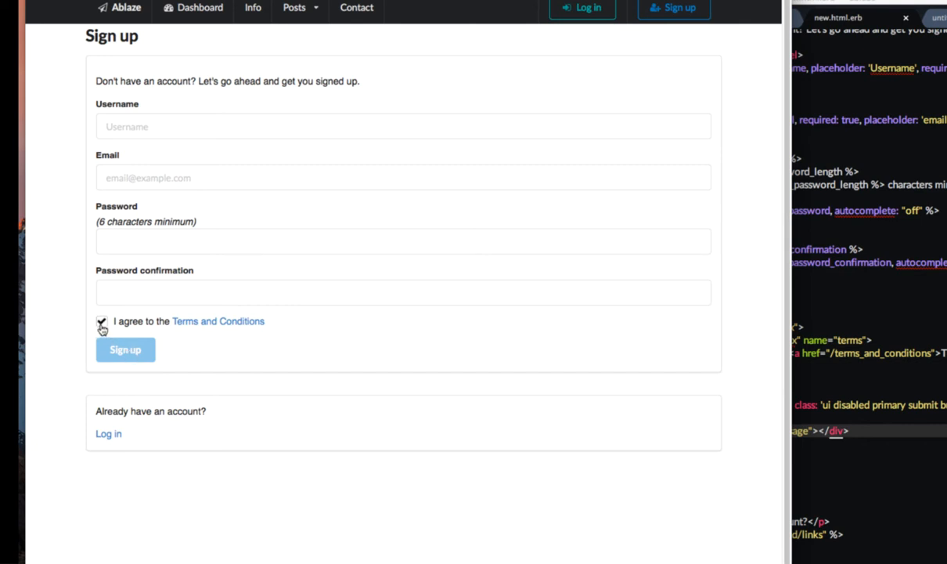
pyautogui.click(102, 321)
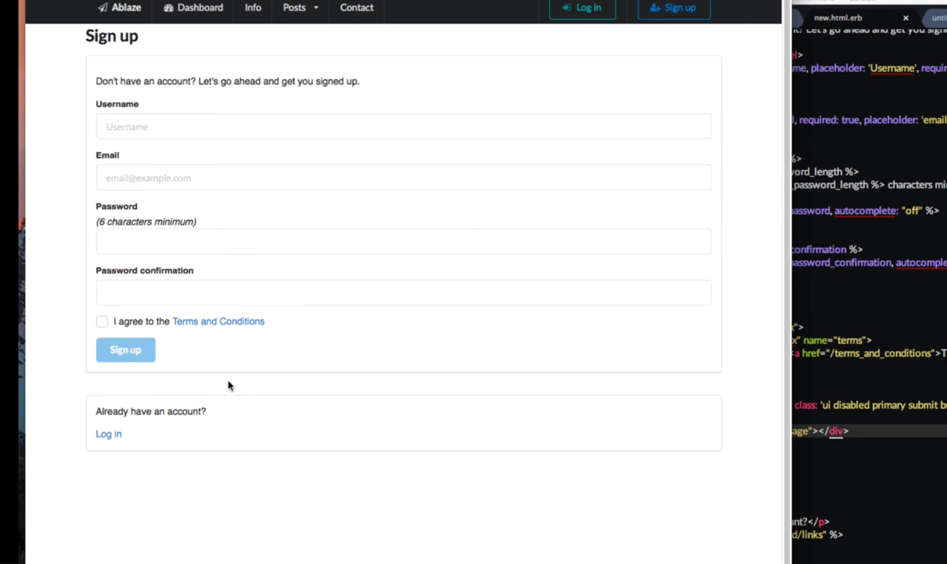
pyautogui.click(101, 322)
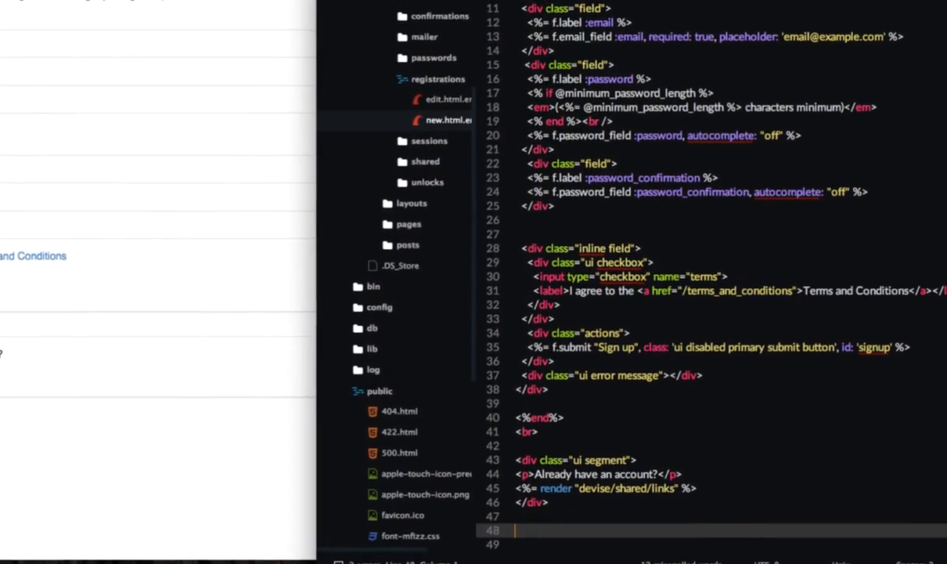
# Start a <script> block at the end of new.html.erb for the terms change handler
pyautogui.write('<script>')
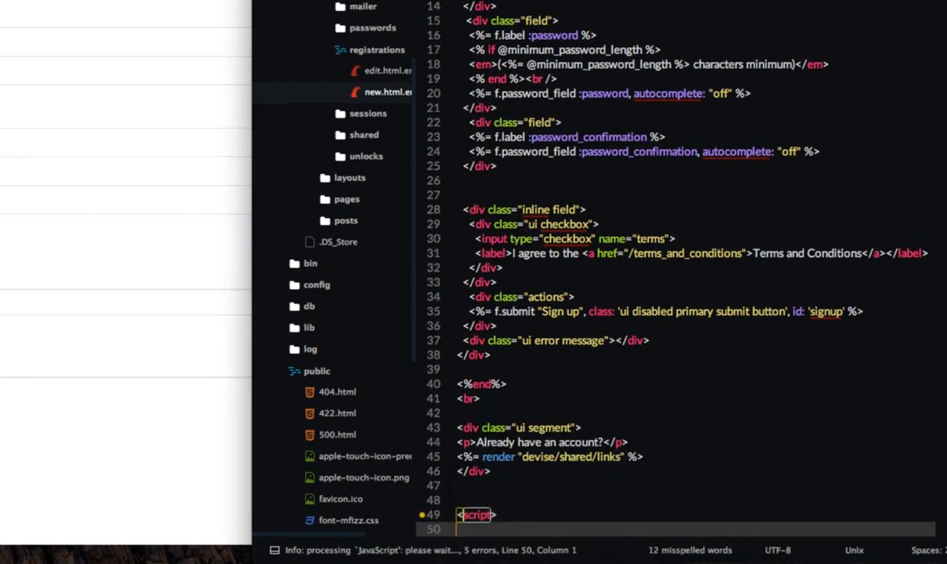
pyautogui.write('script>')
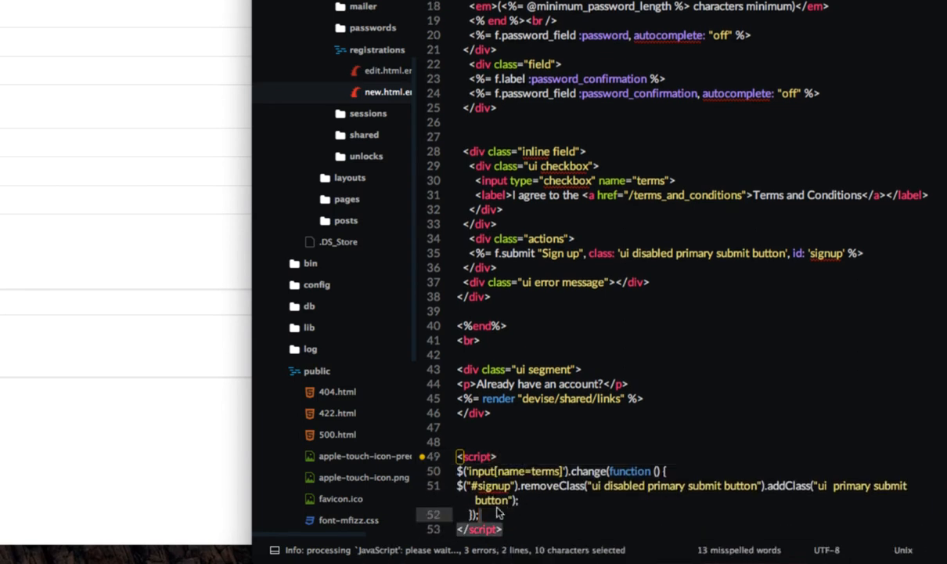
pyautogui.scroll(-3)
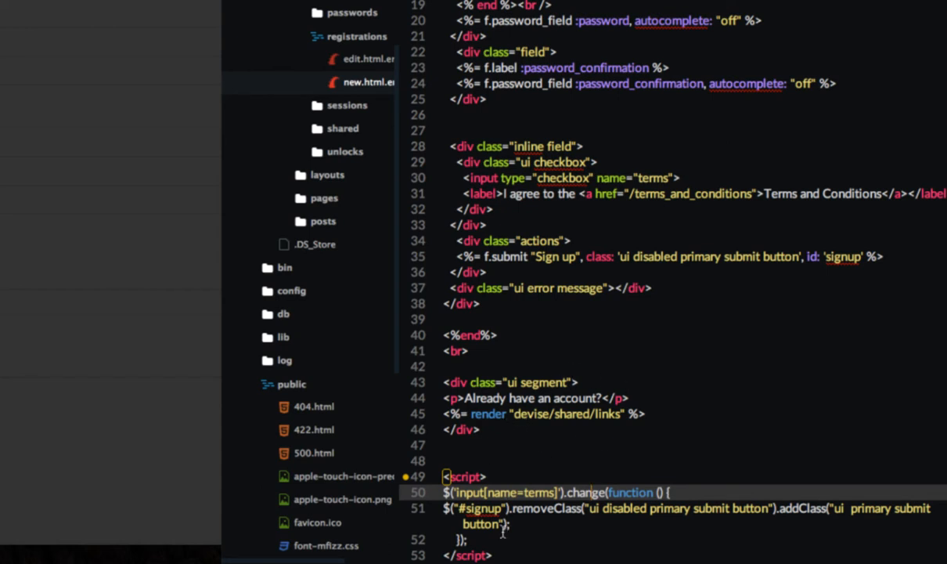
pyautogui.moveTo(601, 472)
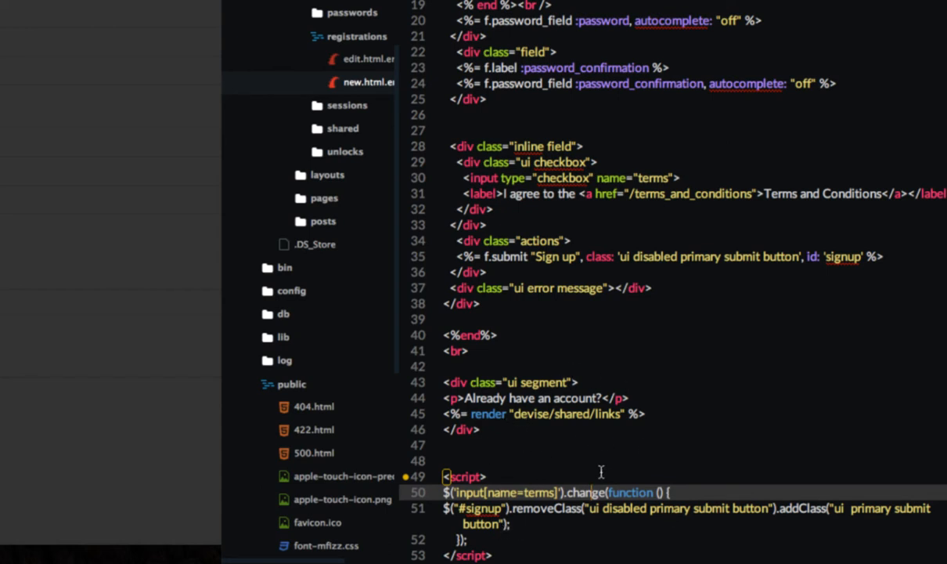
pyautogui.moveTo(587, 495)
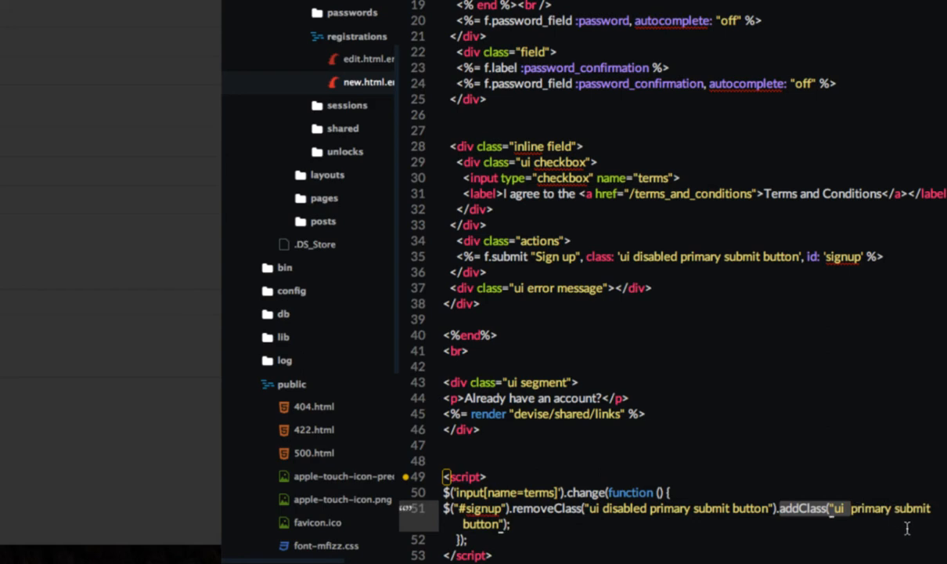
# Inspect the Sign up button's markup while toggling the Terms checkbox repeatedly
pyautogui.rightClick(207, 540)
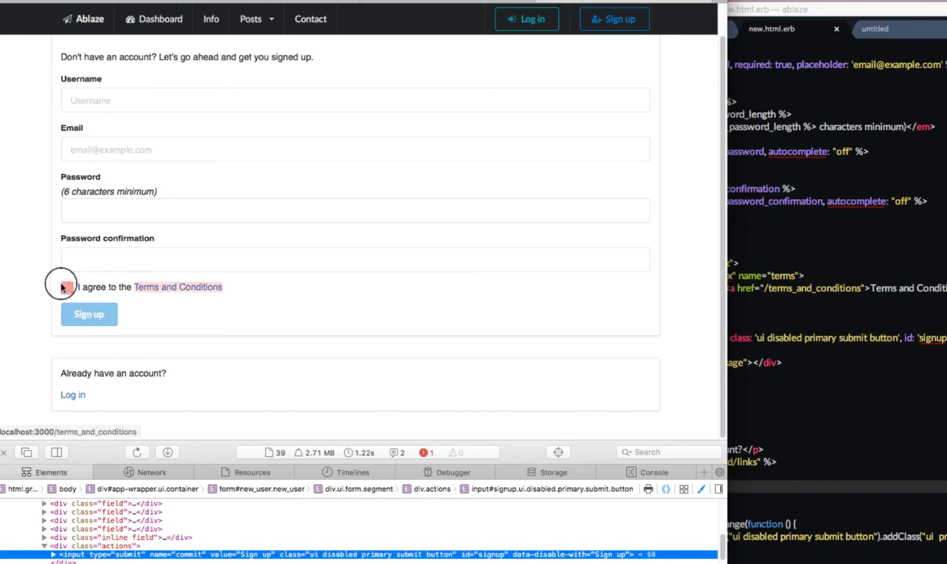
pyautogui.click(66, 287)
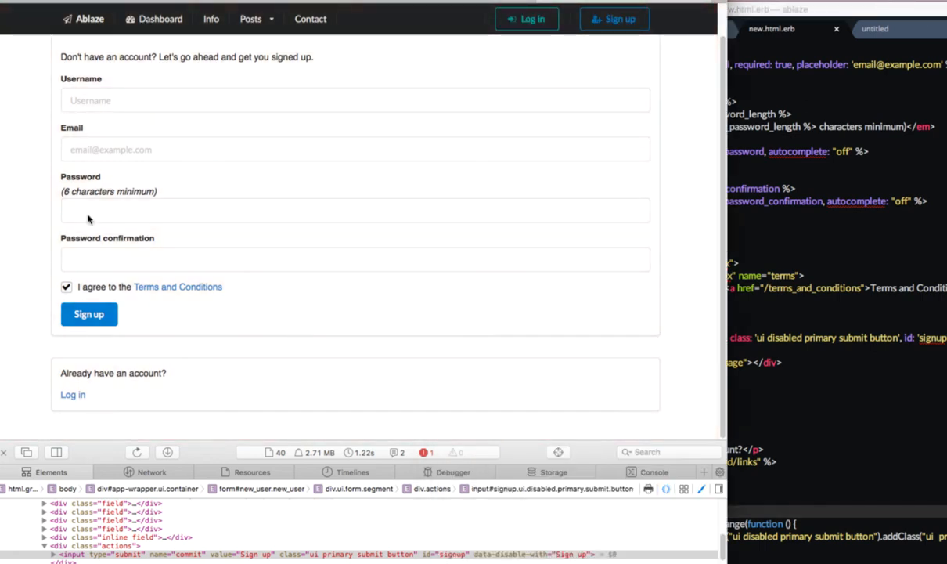
pyautogui.click(66, 286)
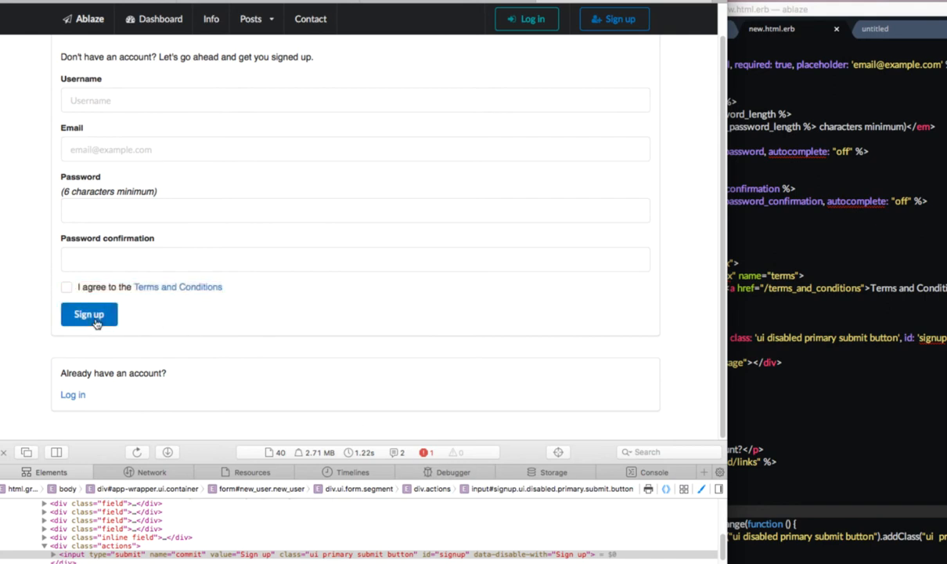
pyautogui.click(89, 314)
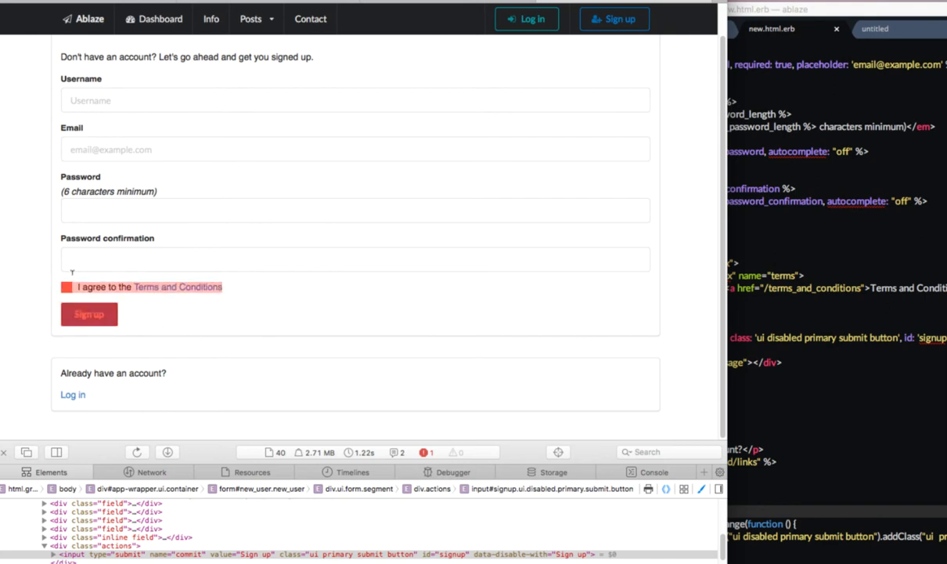
pyautogui.click(66, 286)
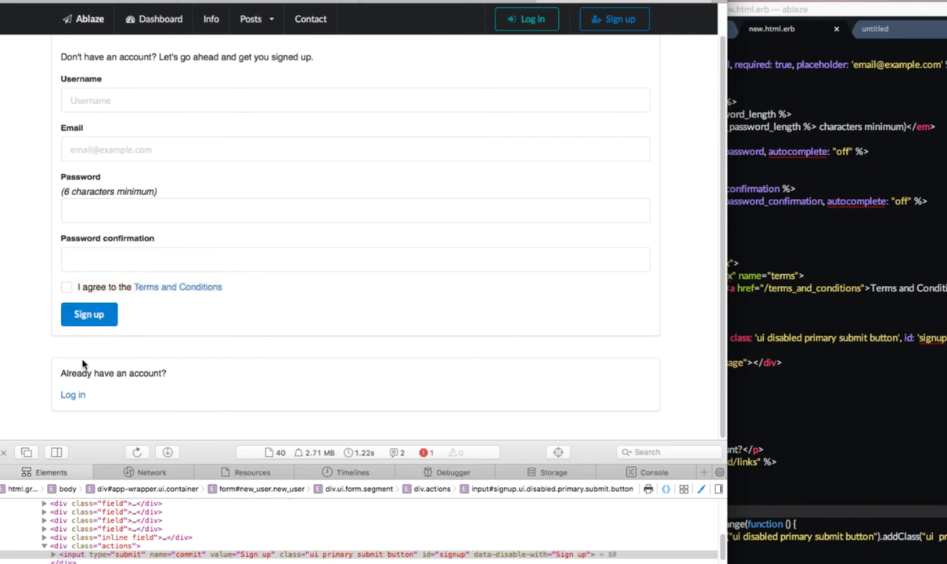
pyautogui.click(66, 287)
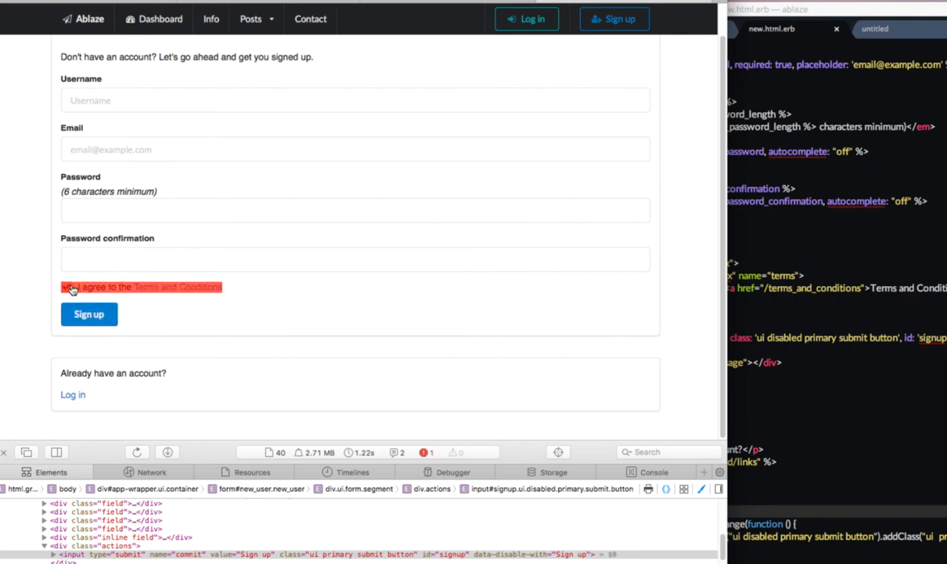
pyautogui.click(67, 287)
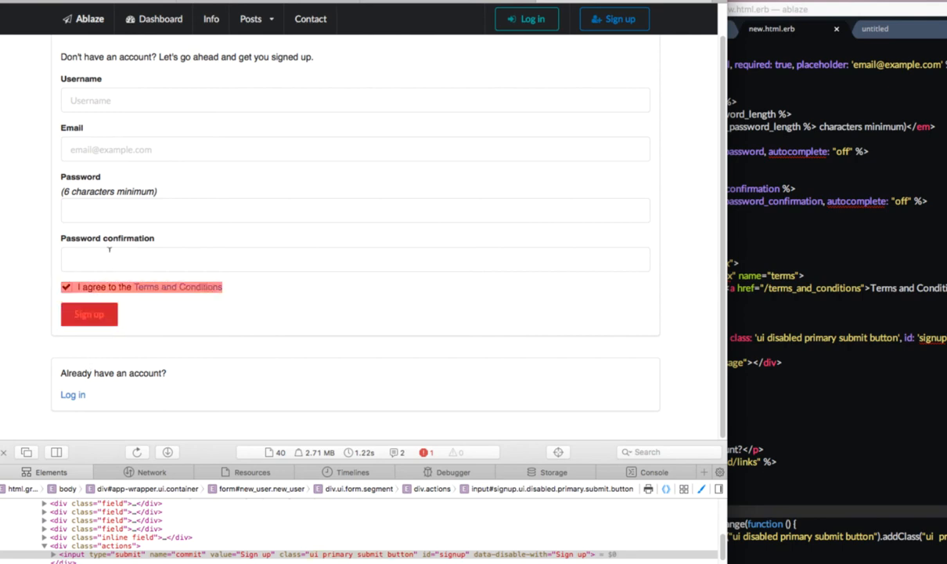
pyautogui.click(66, 287)
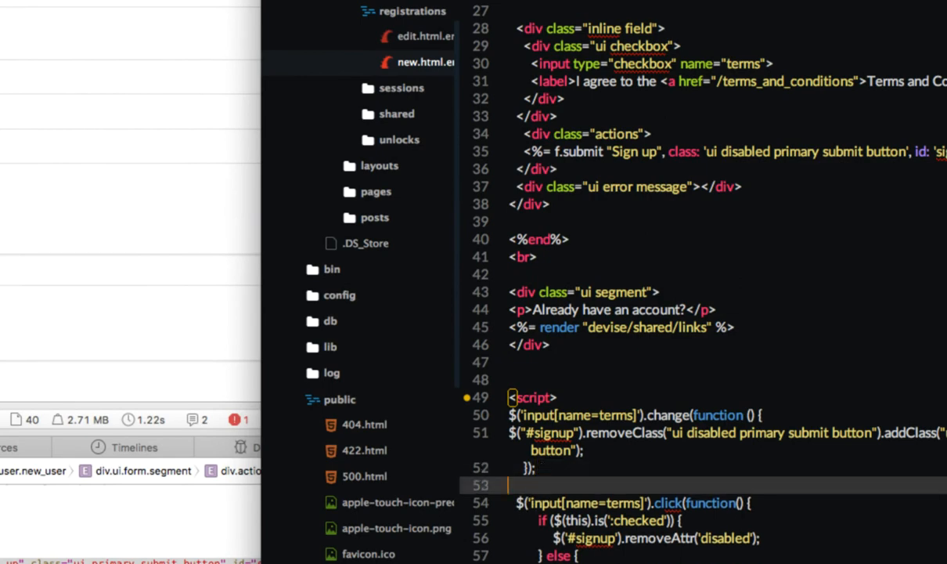
# Scroll down to the script block to add the terms click handler
pyautogui.scroll(-3)
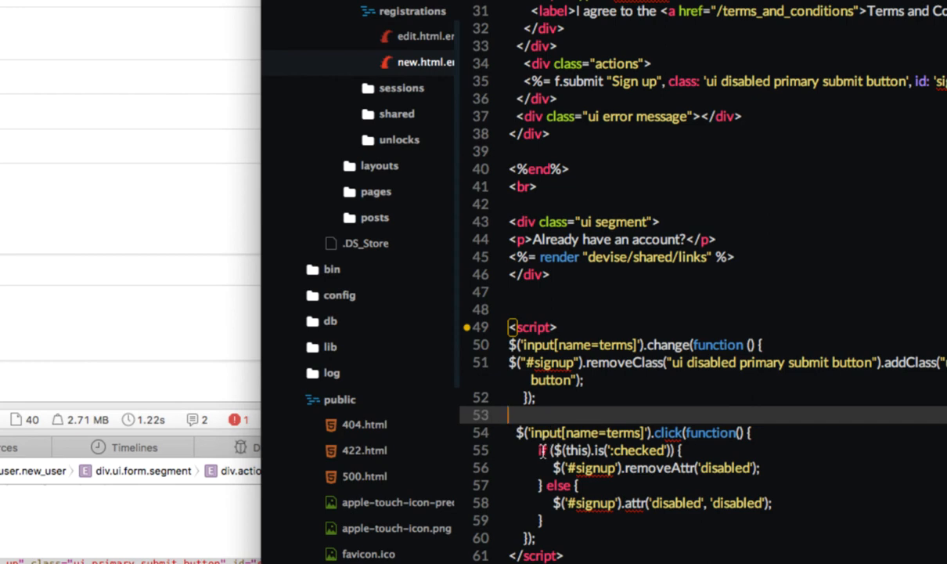
pyautogui.moveTo(546, 468)
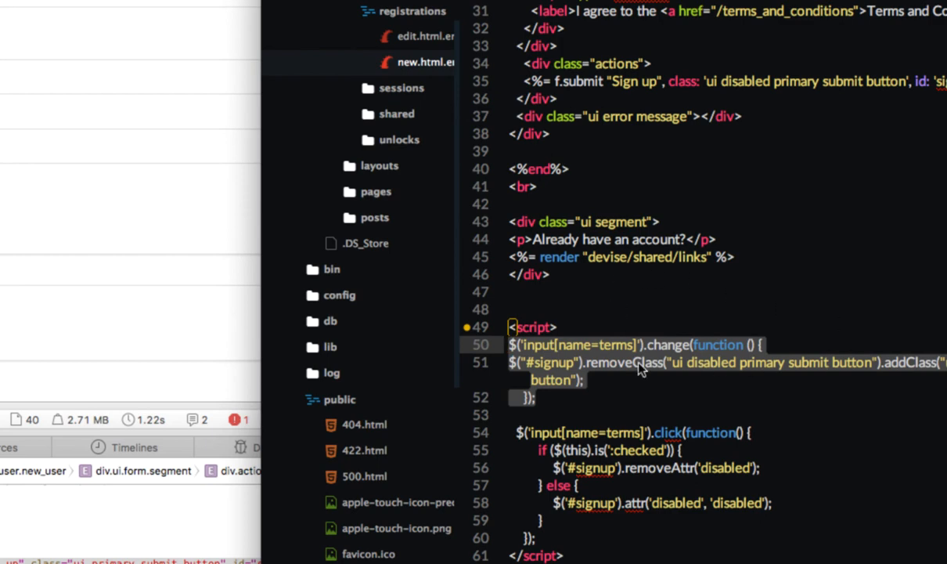
pyautogui.moveTo(599, 389)
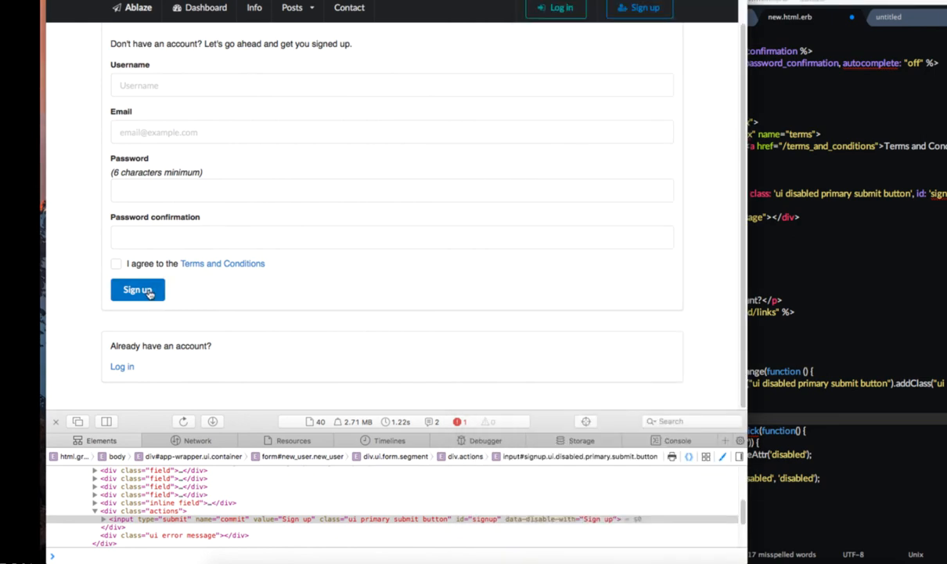
# Try submitting the form, toggle the terms box, and reload with the new script
pyautogui.click(116, 263)
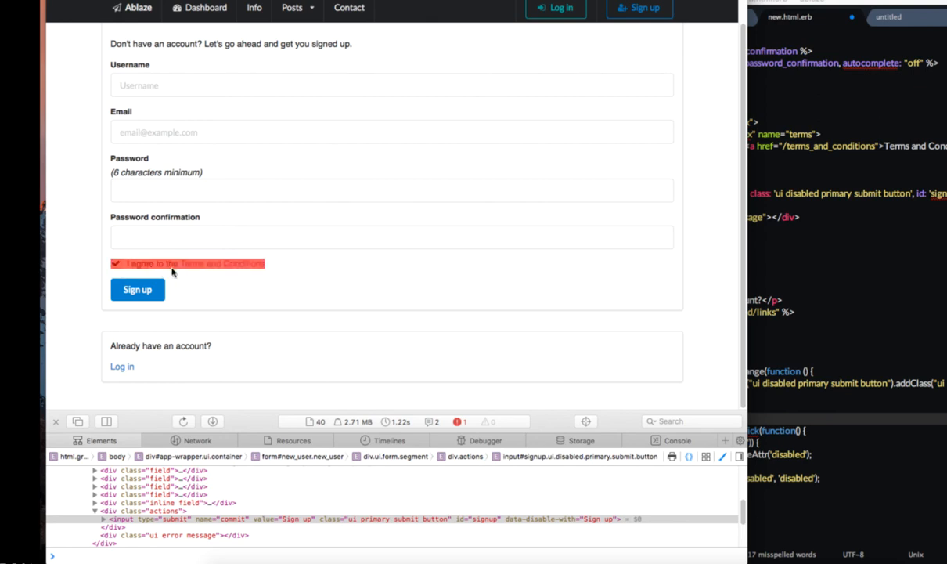
pyautogui.moveTo(216, 270)
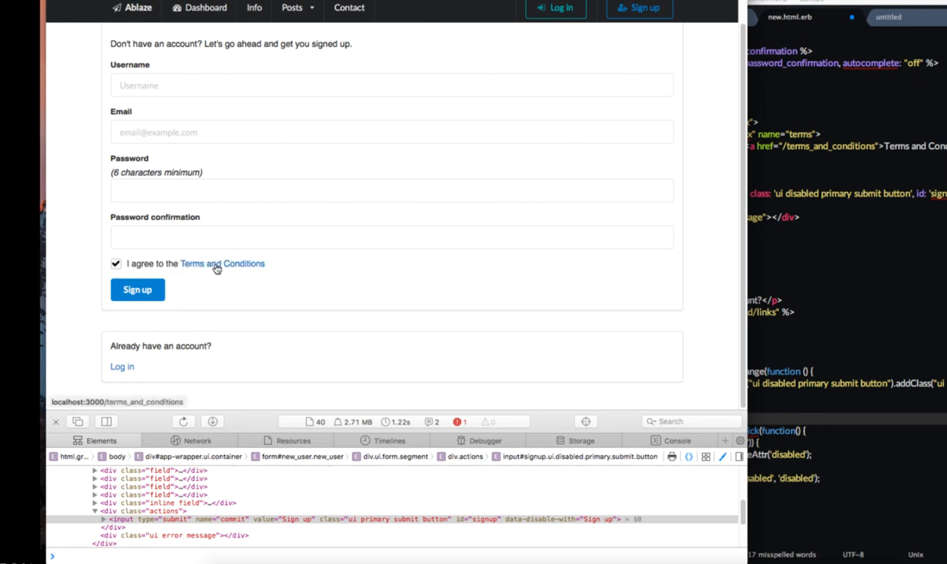
pyautogui.click(116, 263)
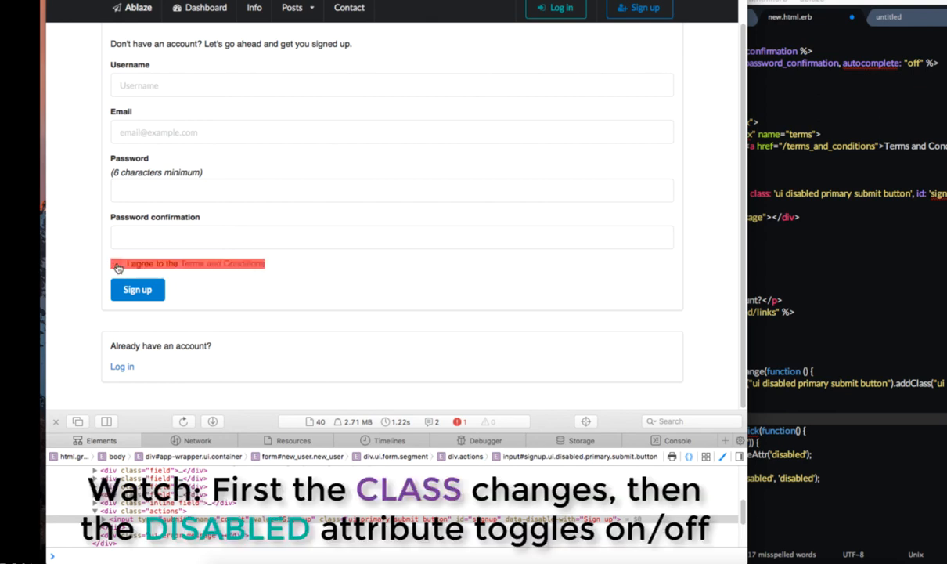
pyautogui.click(116, 263)
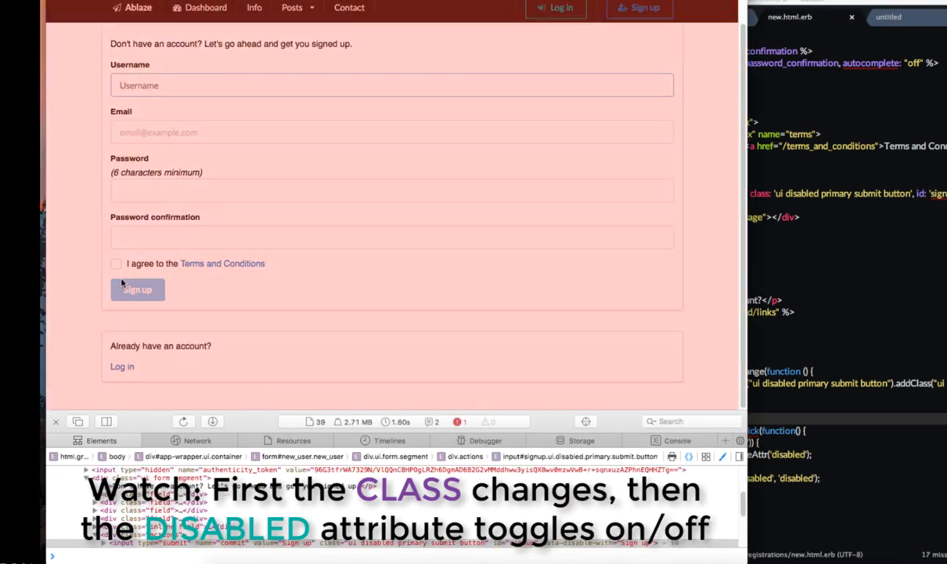
# Toggle the Terms checkbox repeatedly, then open the Terms and Conditions placeholder page
pyautogui.click(116, 264)
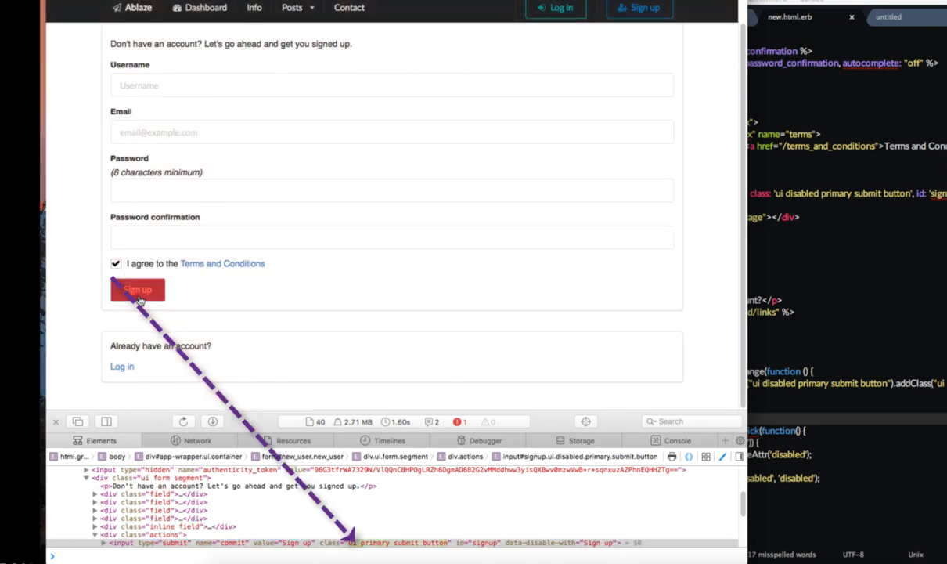
pyautogui.click(116, 263)
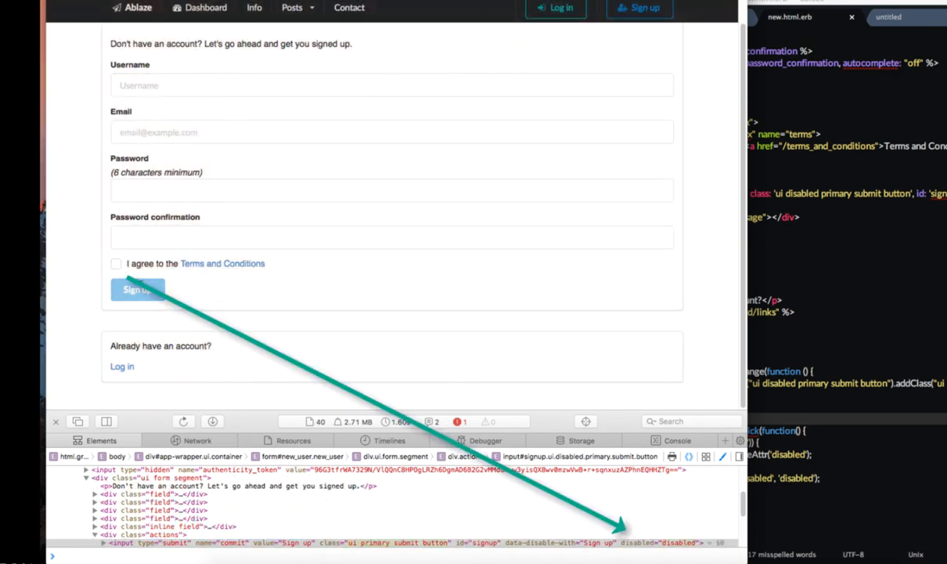
pyautogui.click(116, 263)
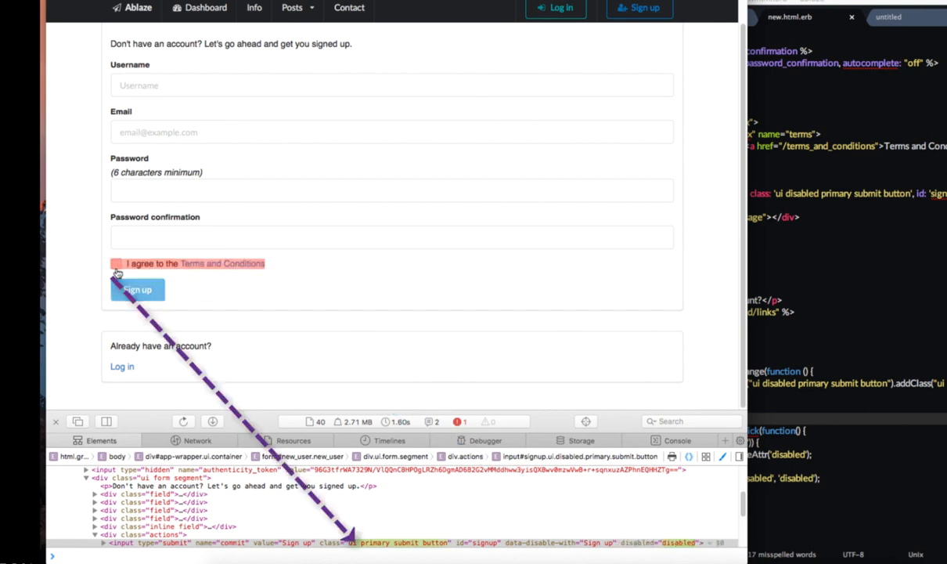
pyautogui.click(116, 263)
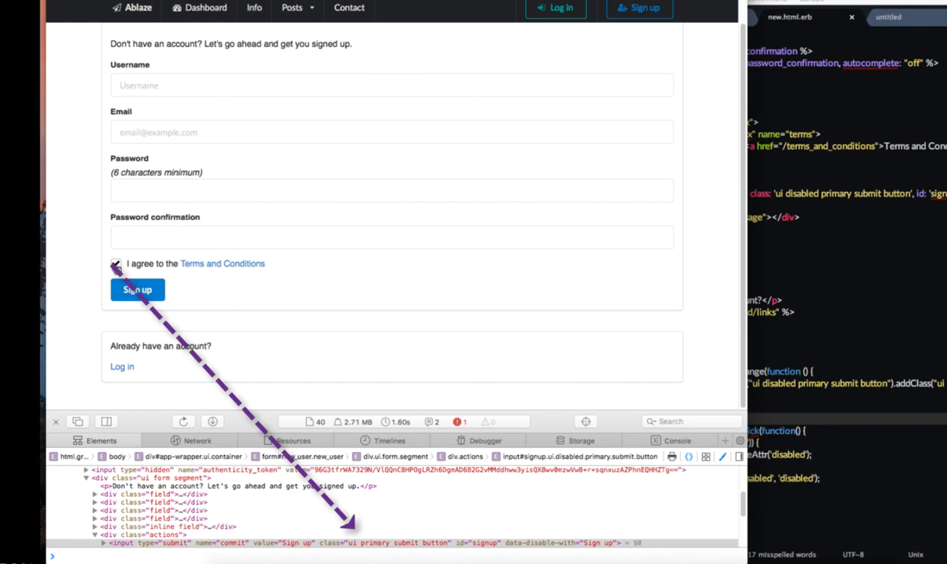
pyautogui.click(222, 263)
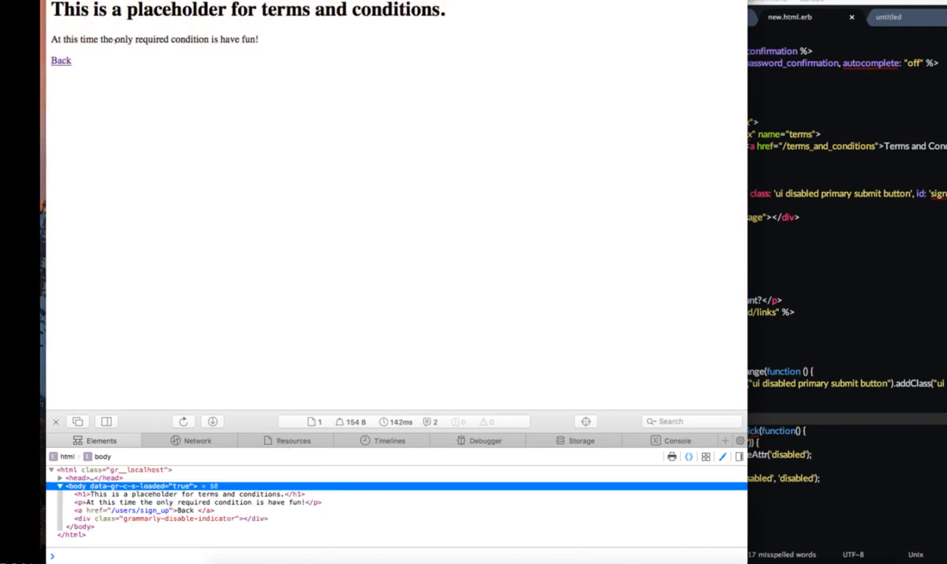
pyautogui.moveTo(249, 86)
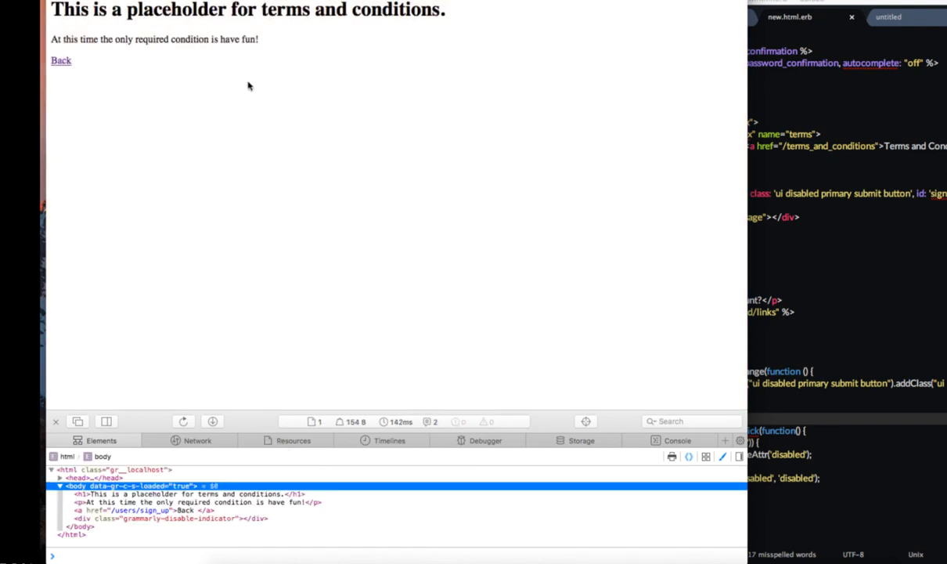